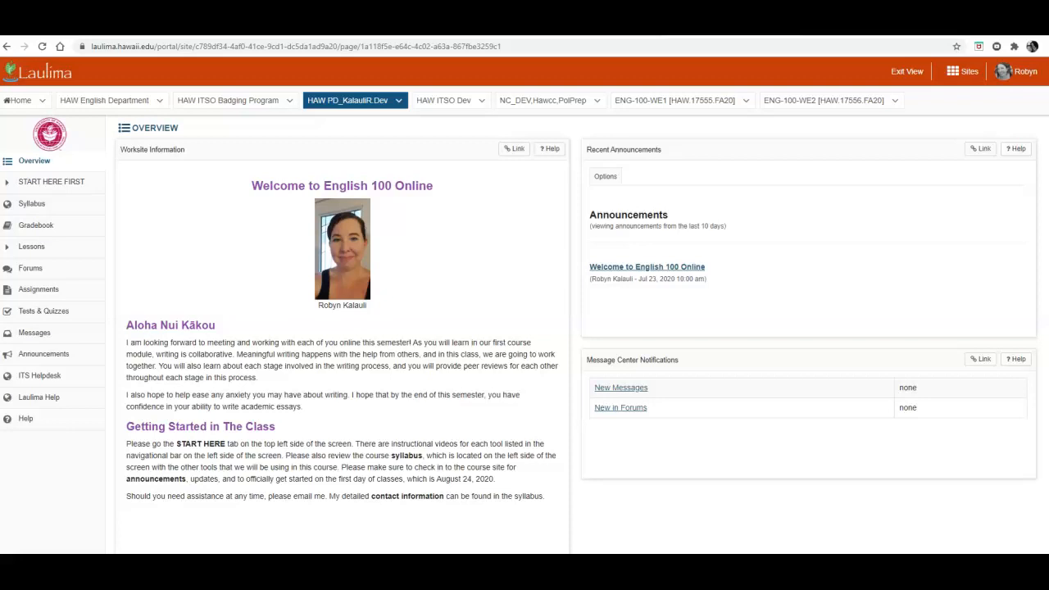
mouse_move(38, 288)
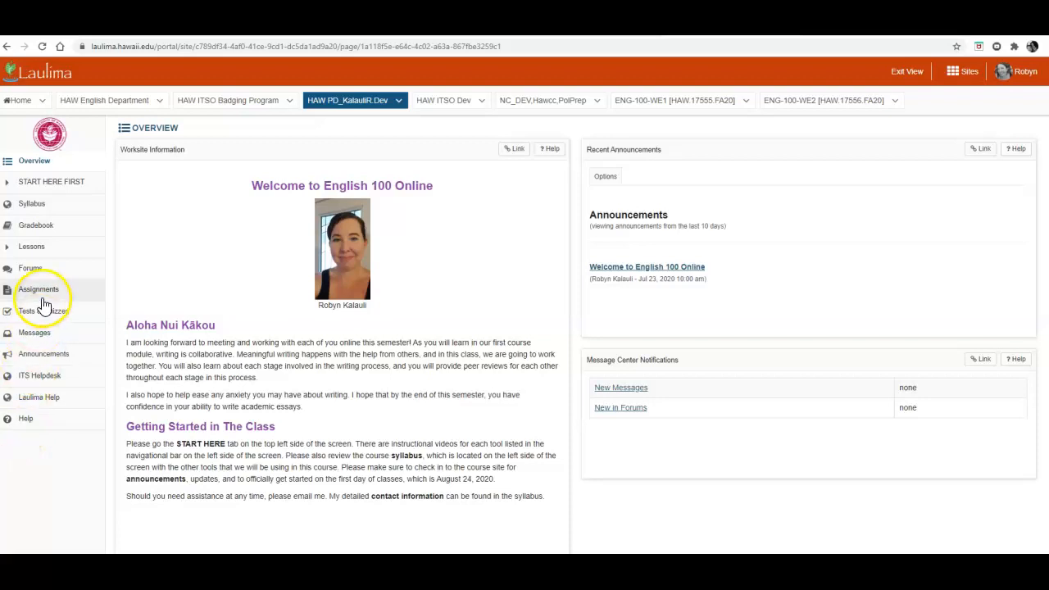
Step: Show the course's Assignment List from the left navigation
left_click(37, 289)
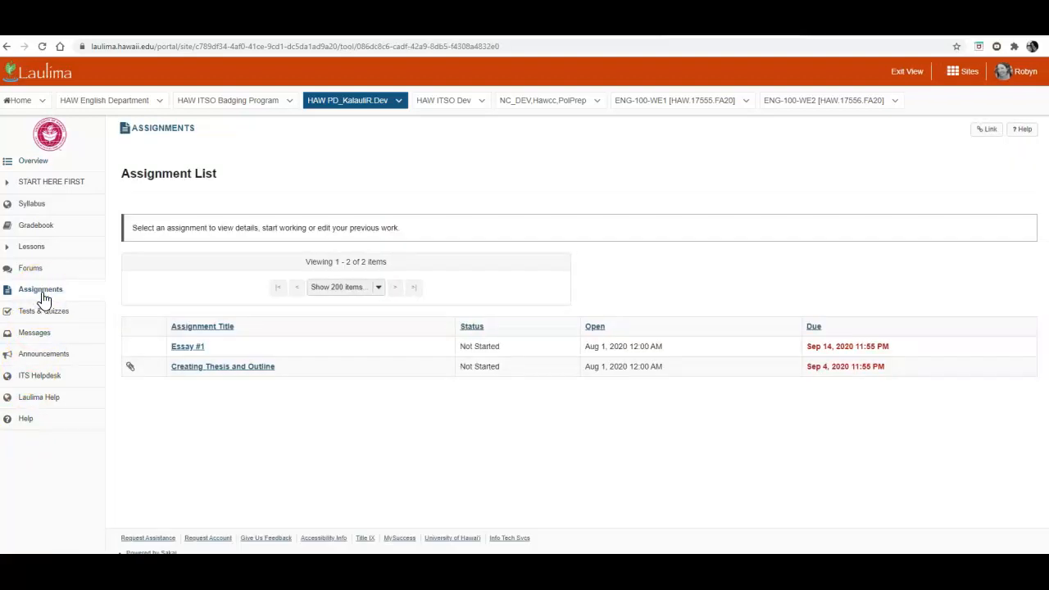
mouse_move(140, 319)
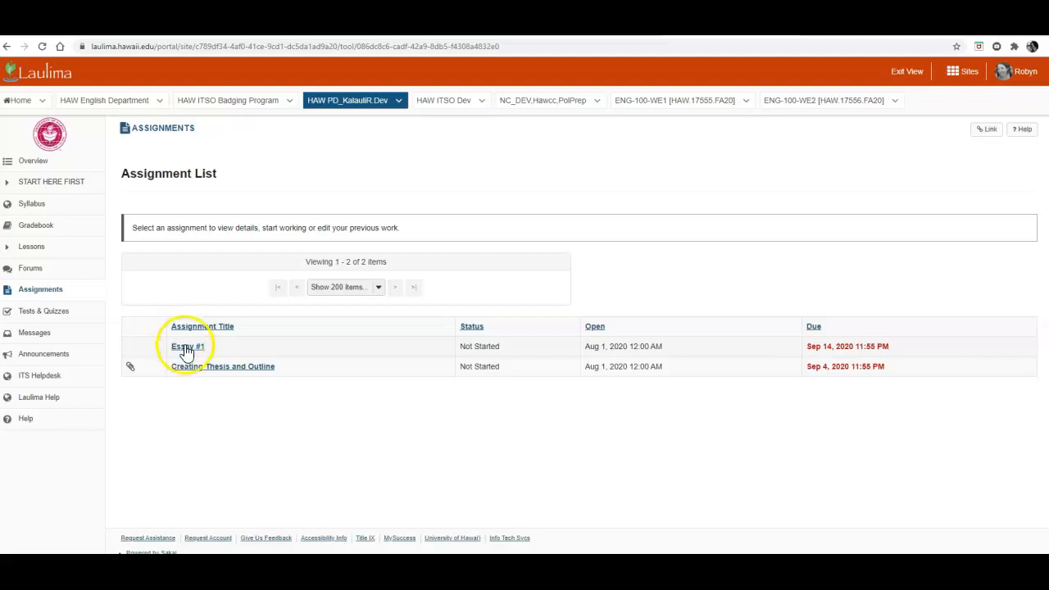
Step: View the Essay #1 details page with its due date and instructions
left_click(186, 346)
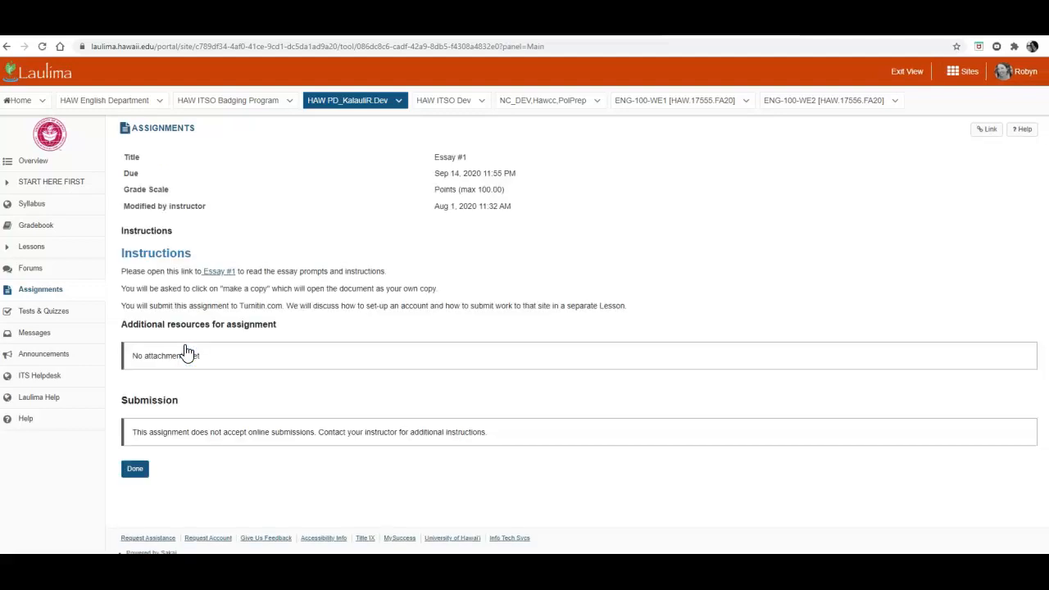
mouse_move(424, 162)
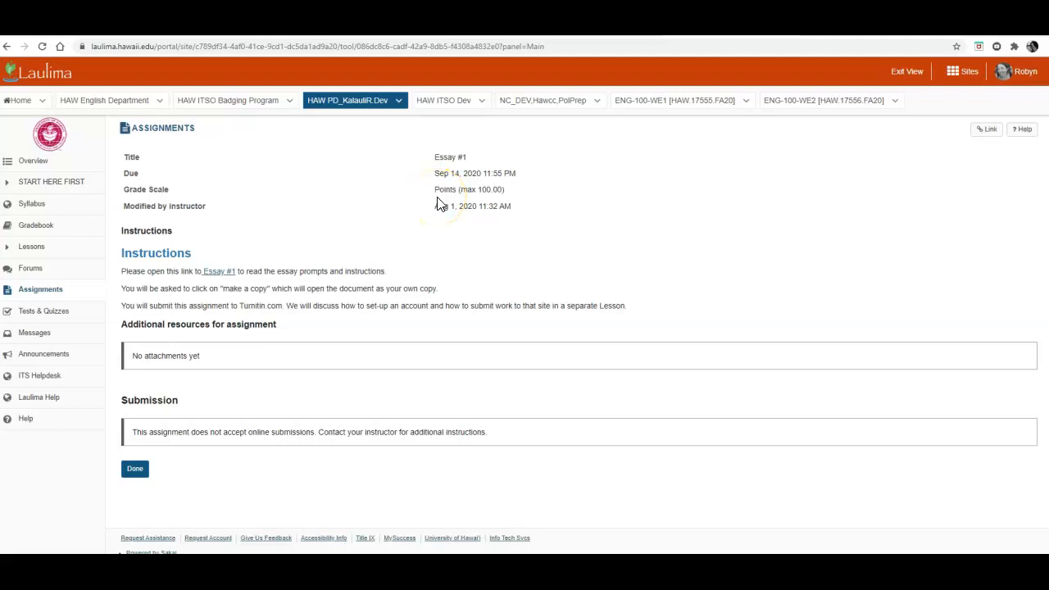
mouse_move(295, 218)
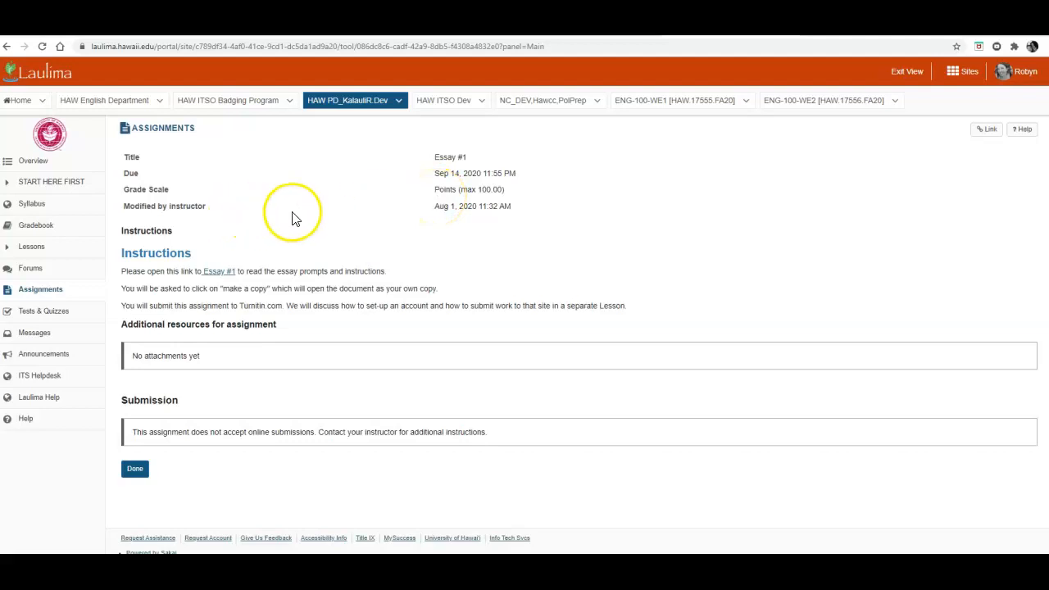
mouse_move(472, 224)
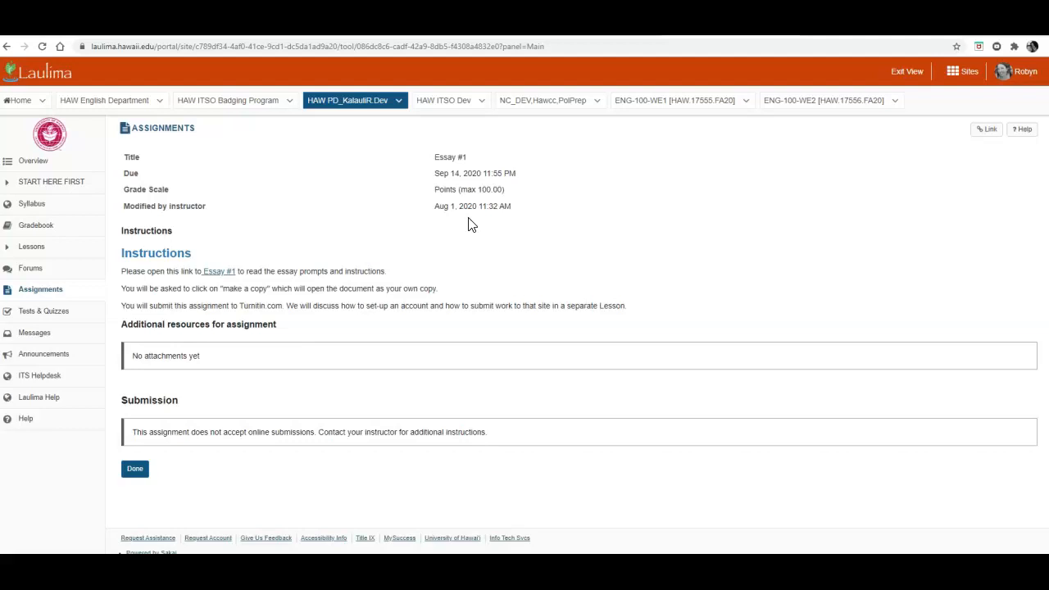
mouse_move(197, 262)
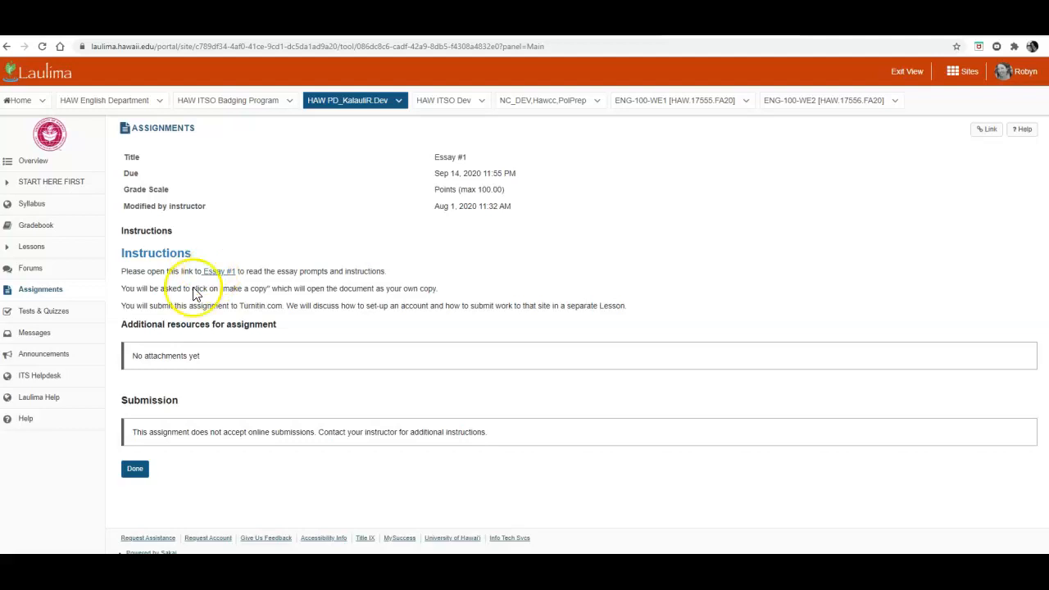
mouse_move(335, 323)
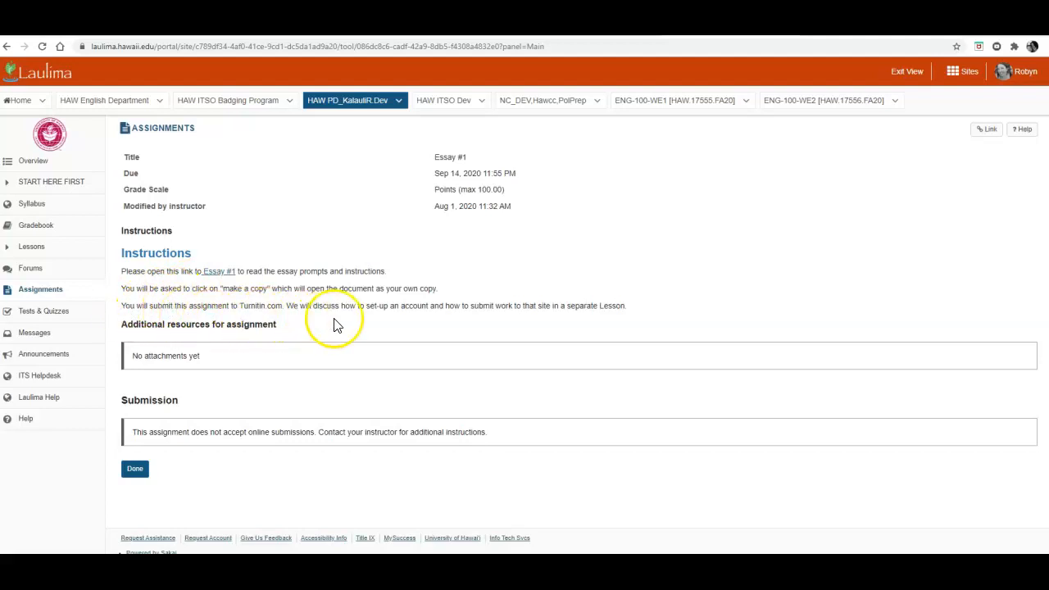
mouse_move(643, 320)
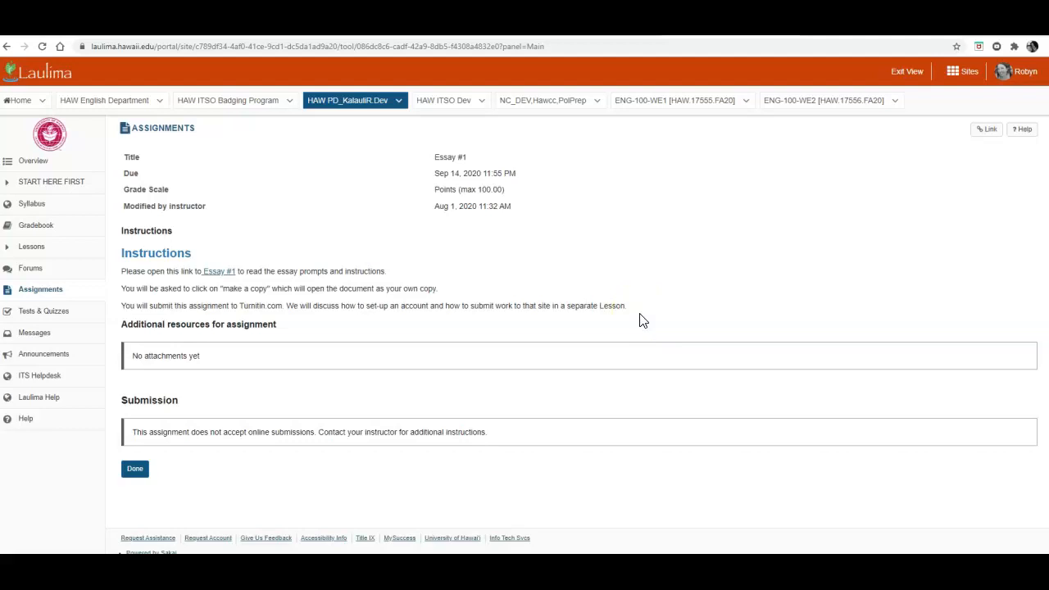
mouse_move(460, 306)
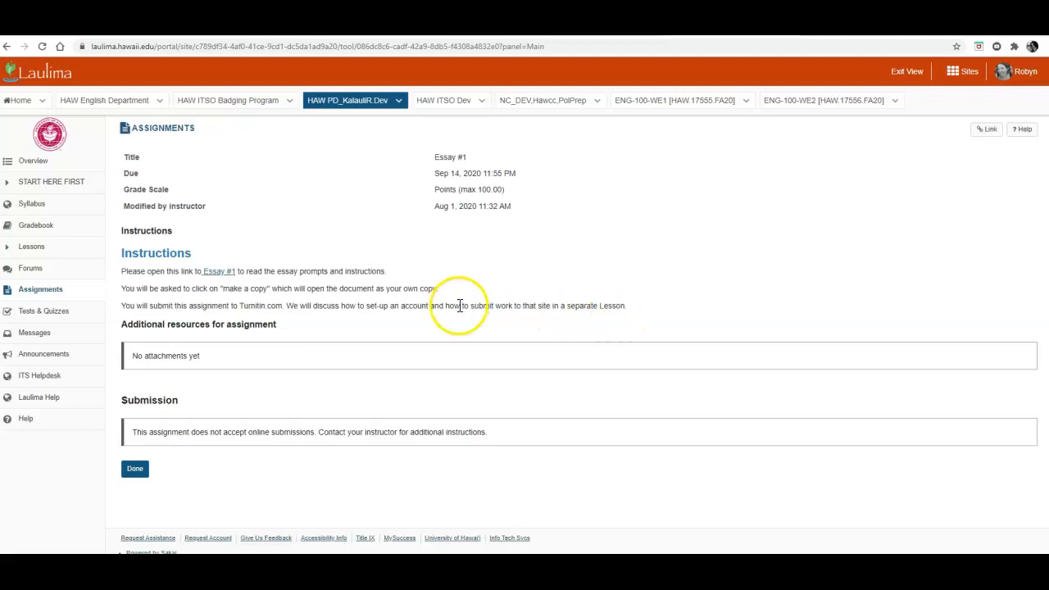
mouse_move(295, 323)
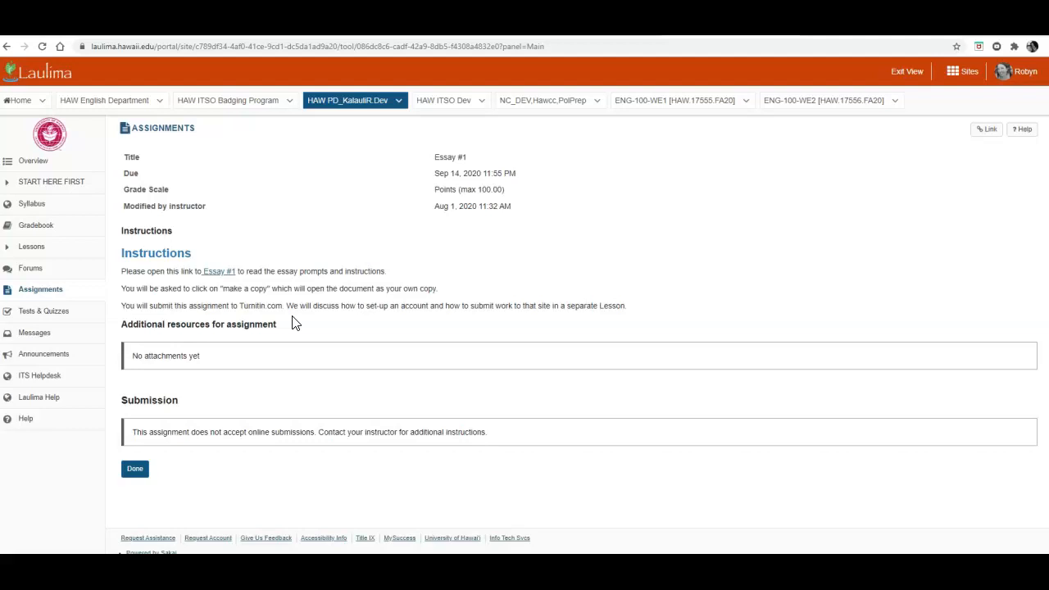
mouse_move(225, 292)
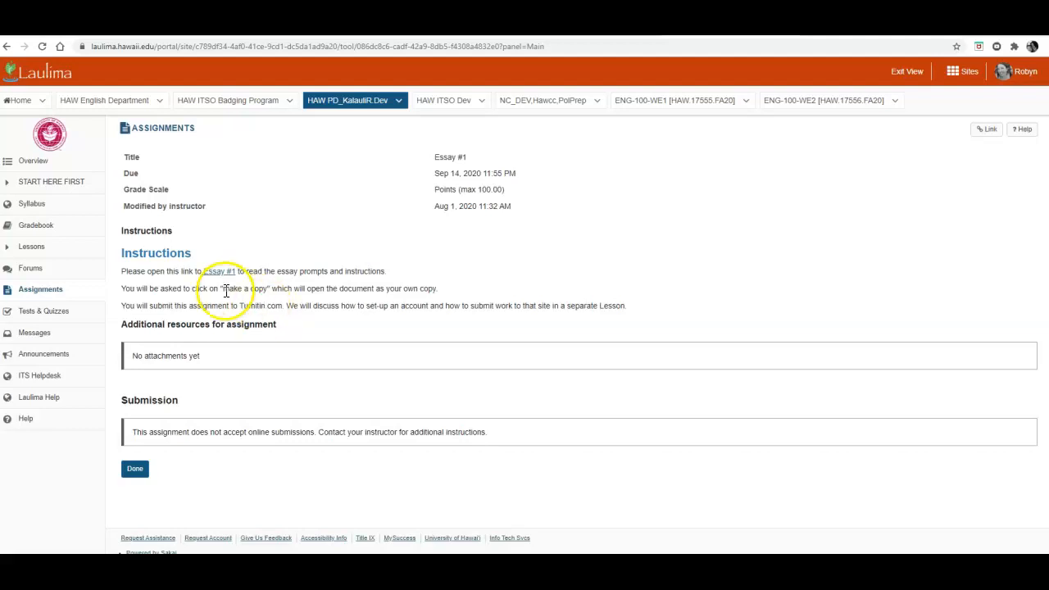
Step: Follow the Essay #1 link and make a personal copy of The Scholarship Essay document
left_click(219, 271)
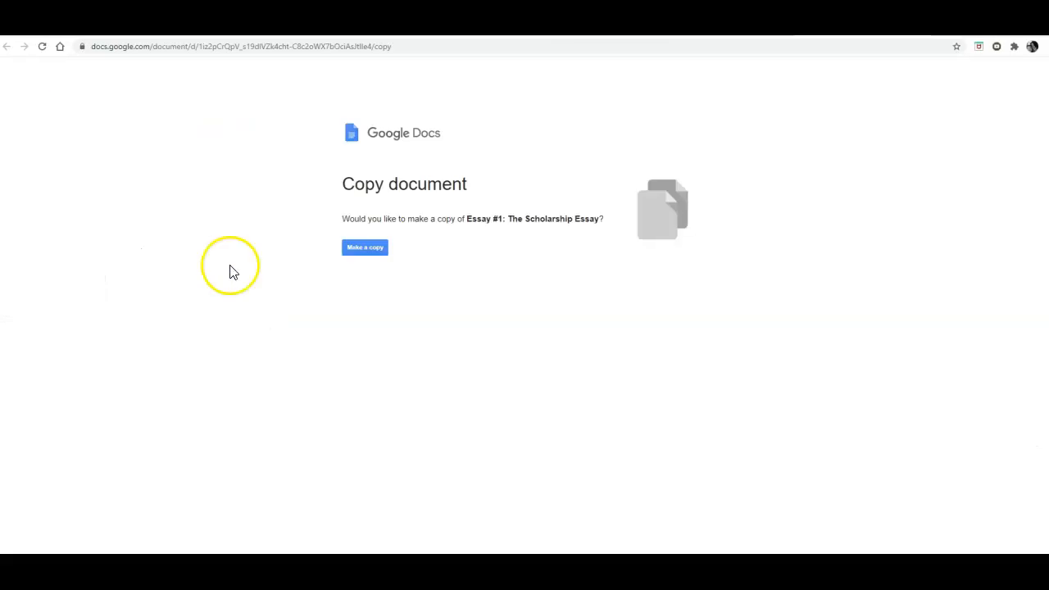
left_click(365, 248)
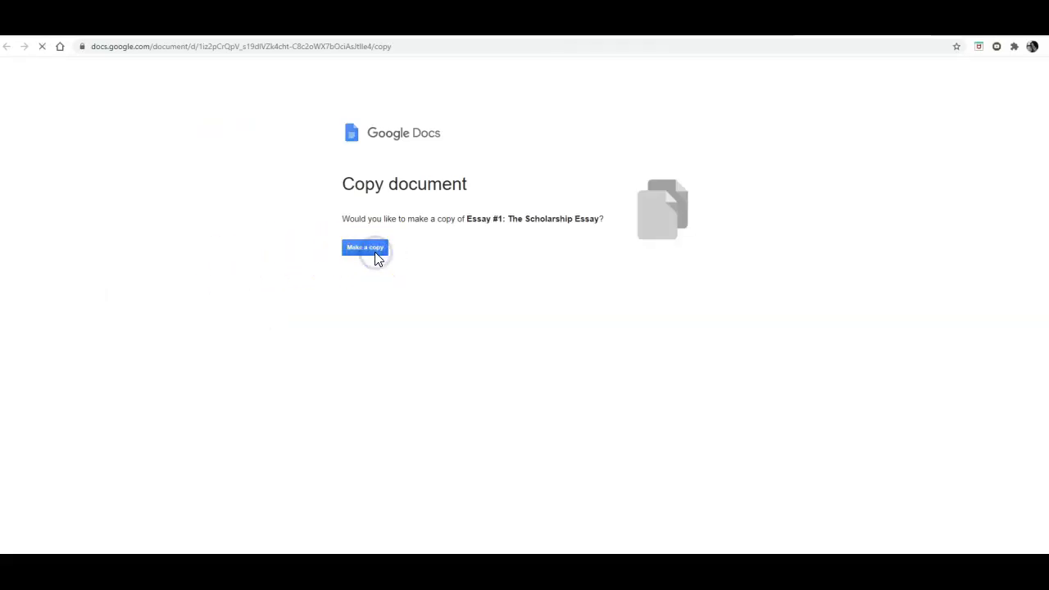
left_click(364, 246)
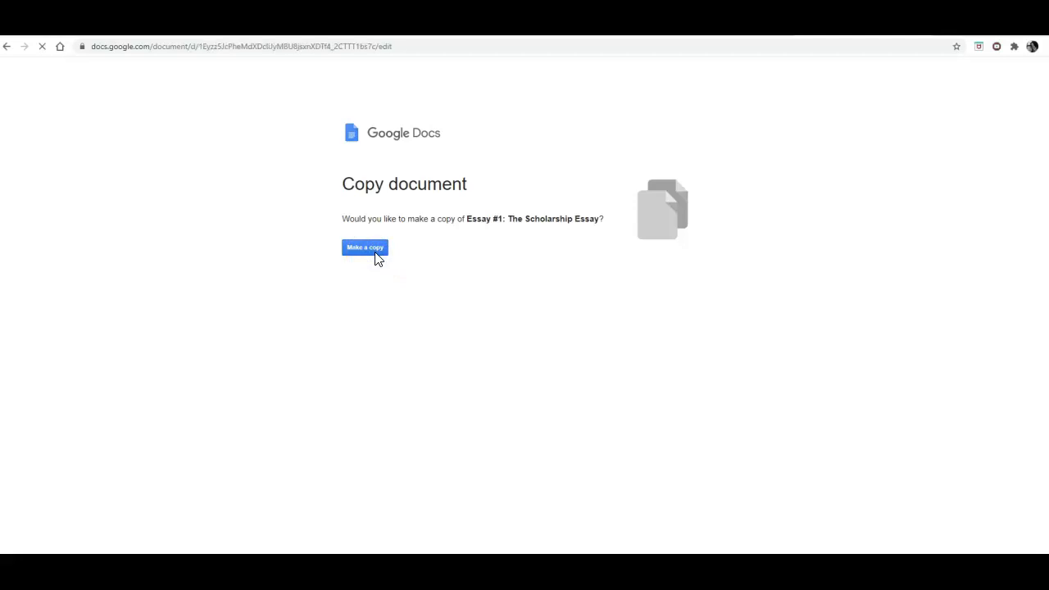
left_click(364, 247)
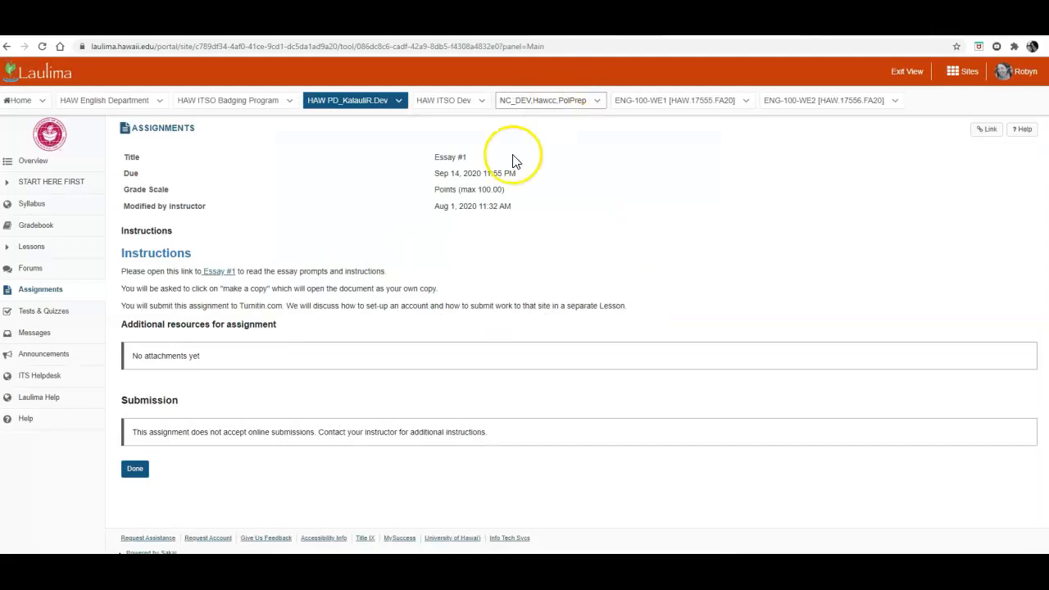
mouse_move(456, 240)
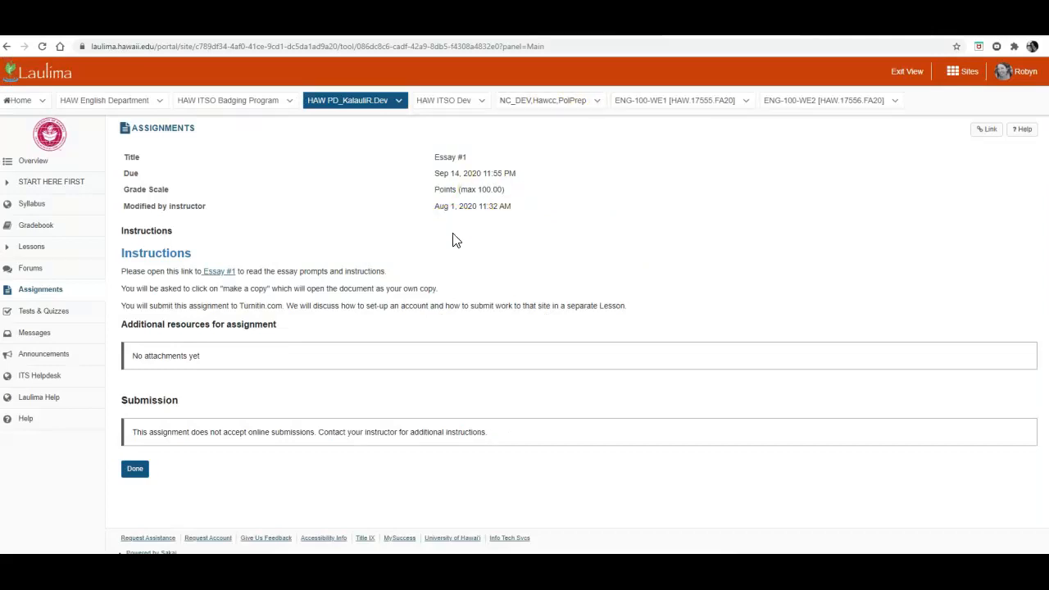
mouse_move(283, 376)
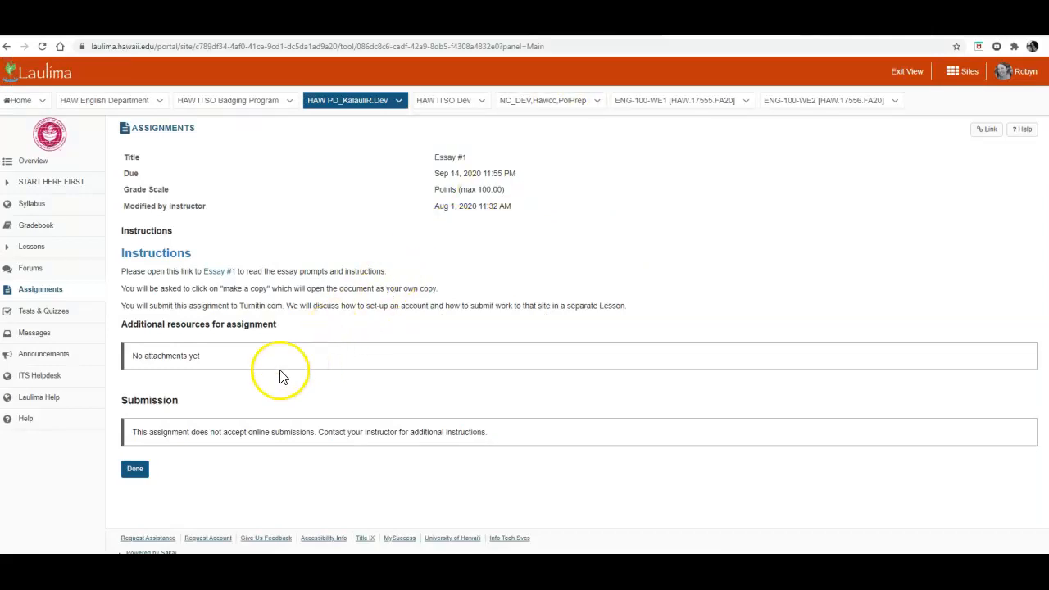
mouse_move(250, 470)
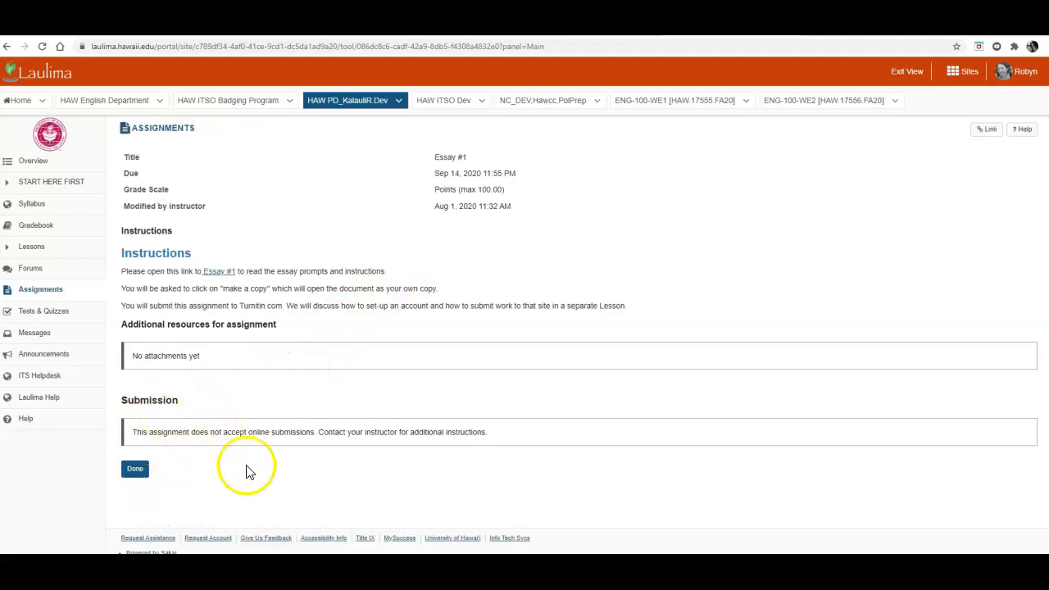
mouse_move(195, 398)
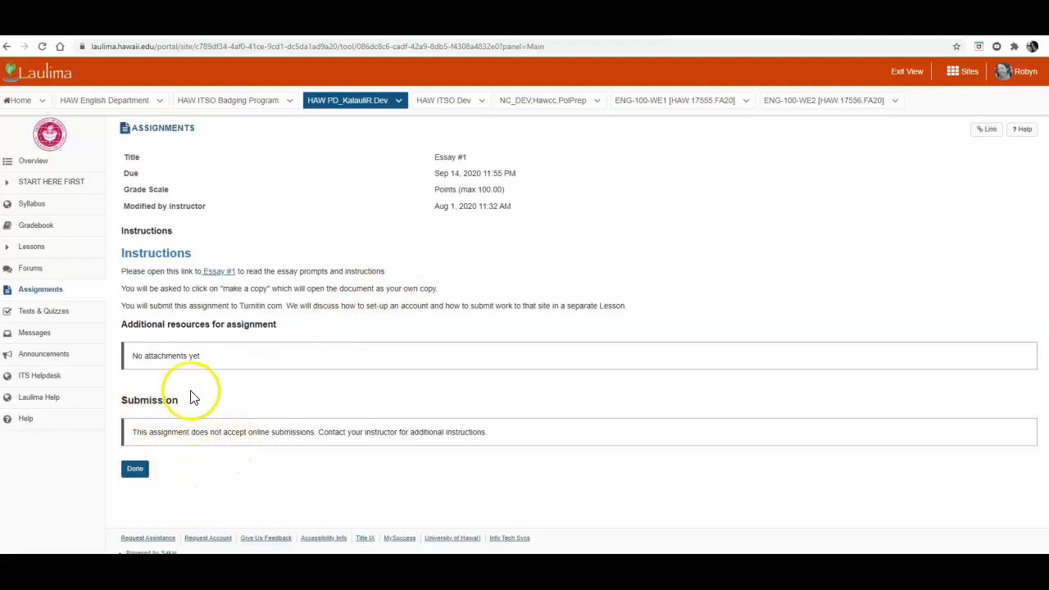
mouse_move(204, 472)
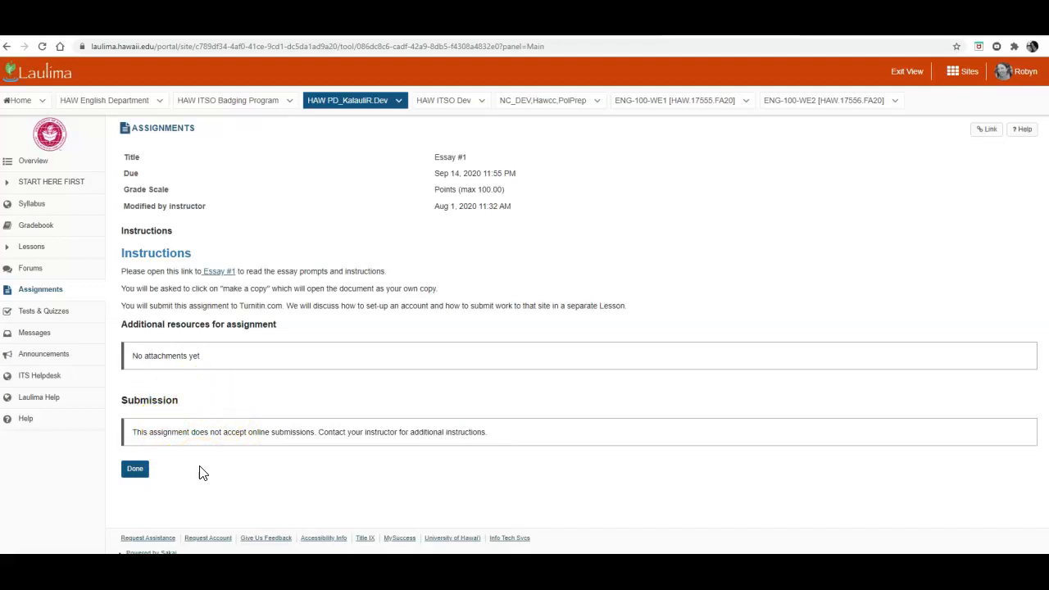
mouse_move(40, 289)
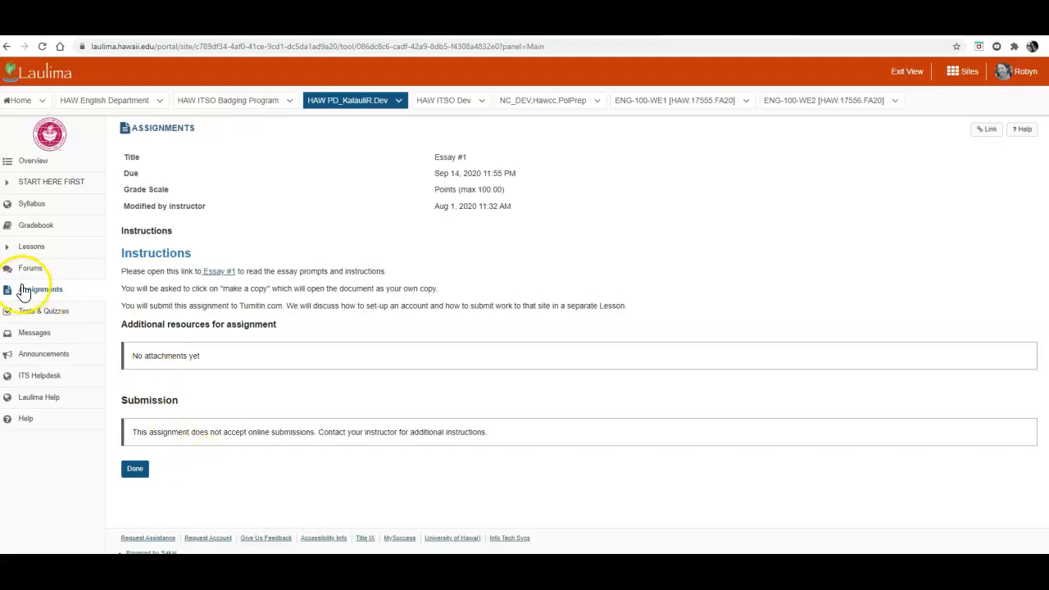
Step: Return to the Assignment List and view the Creating Thesis and Outline assignment's instructions
left_click(40, 288)
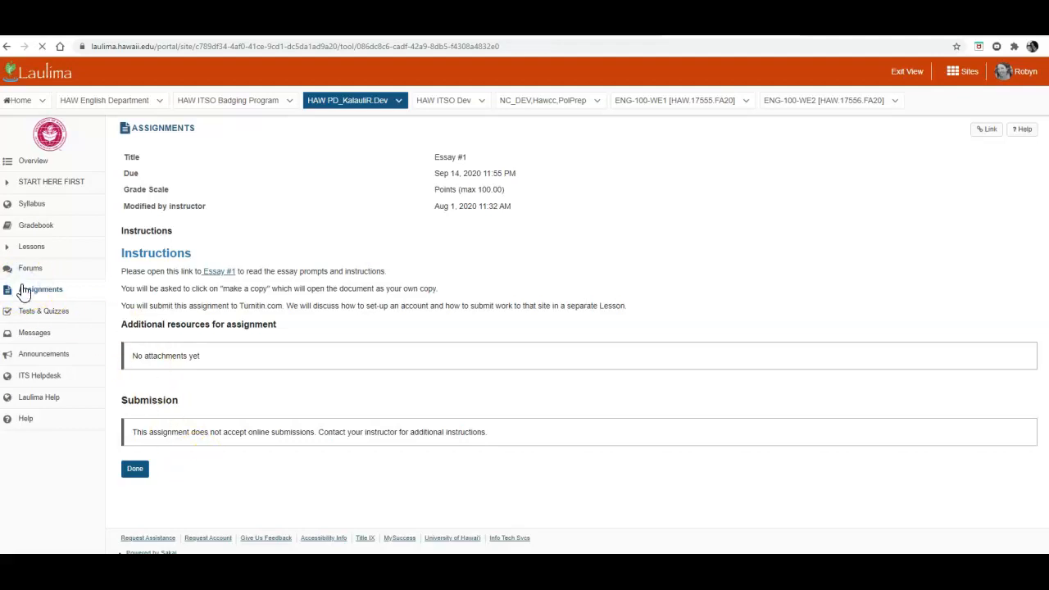
left_click(135, 468)
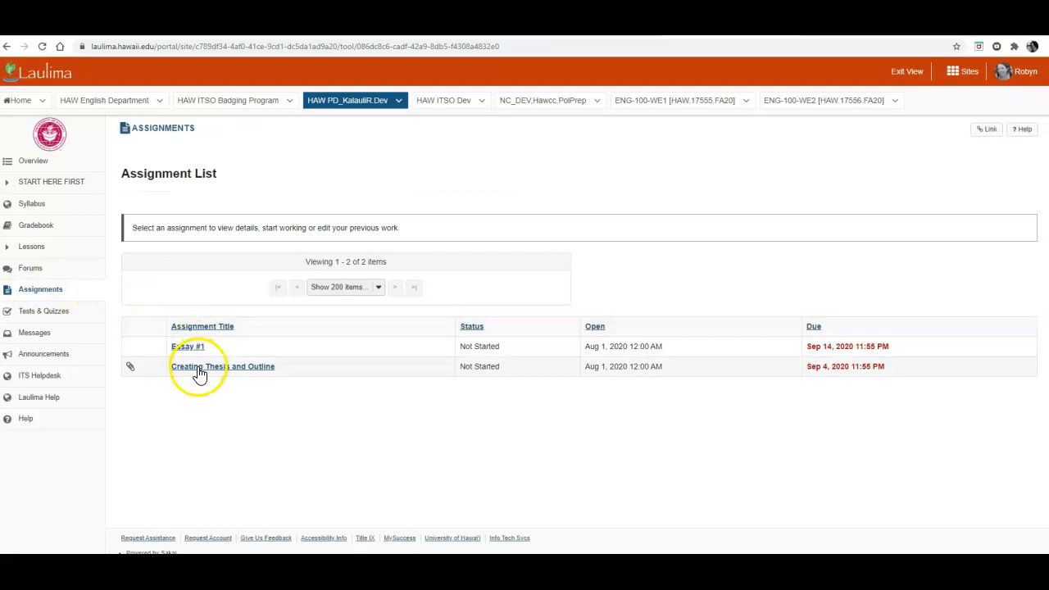
left_click(224, 367)
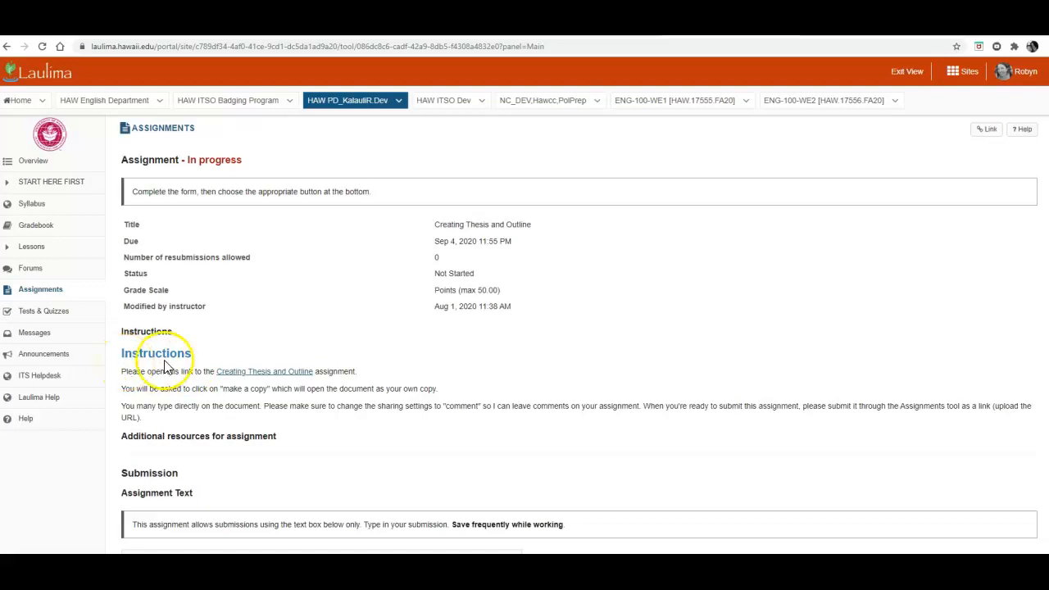
scroll("down", 3)
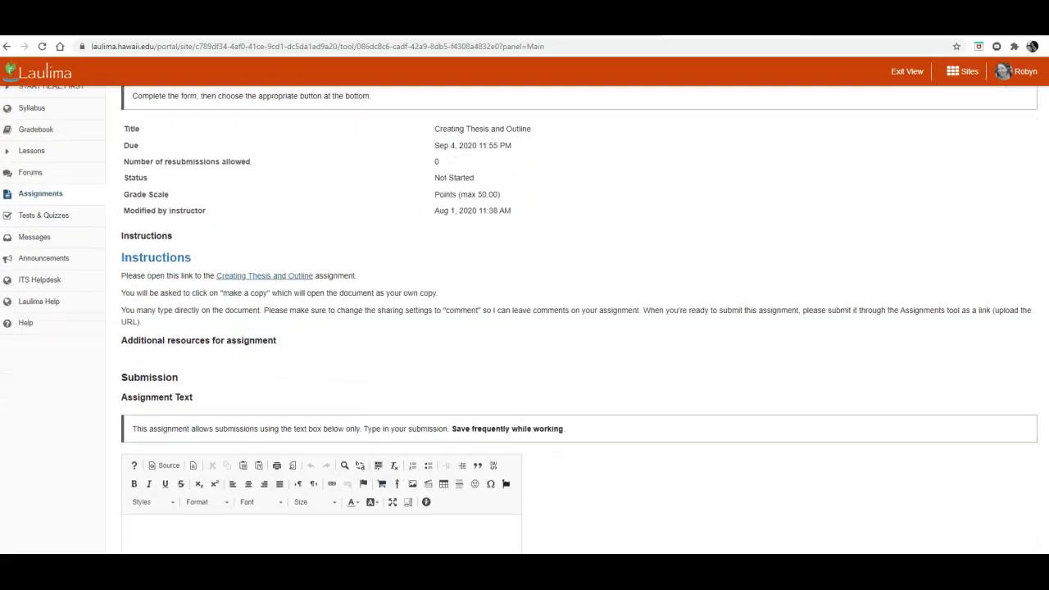
scroll("down", 3)
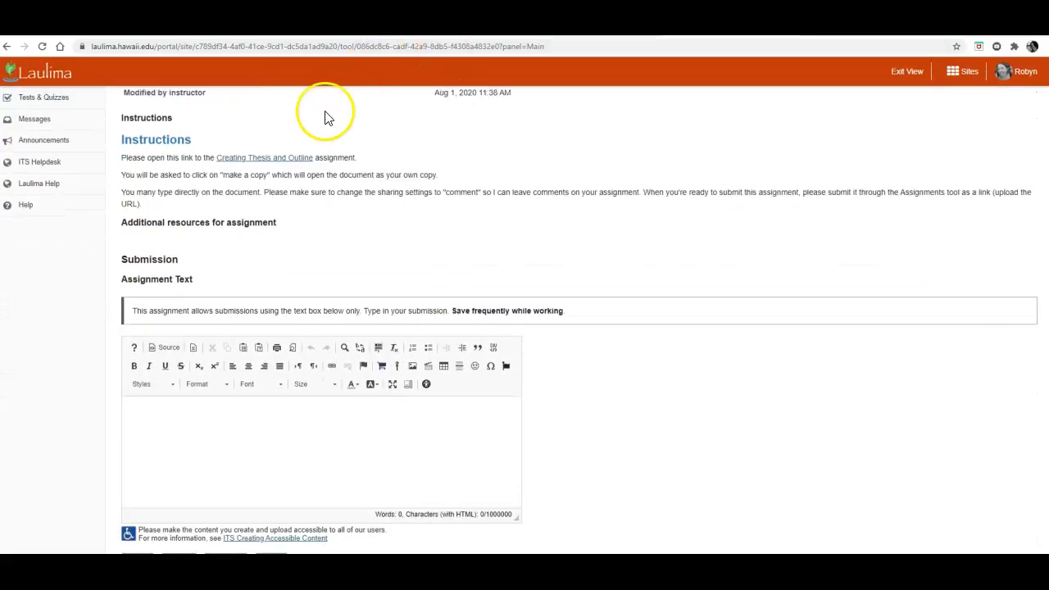
mouse_move(275, 163)
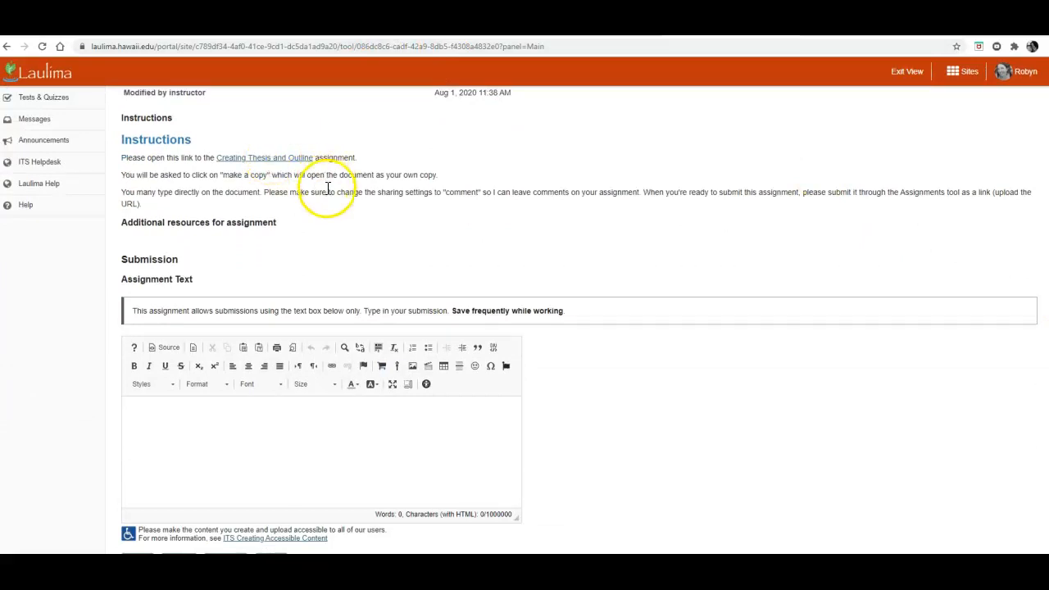
mouse_move(418, 189)
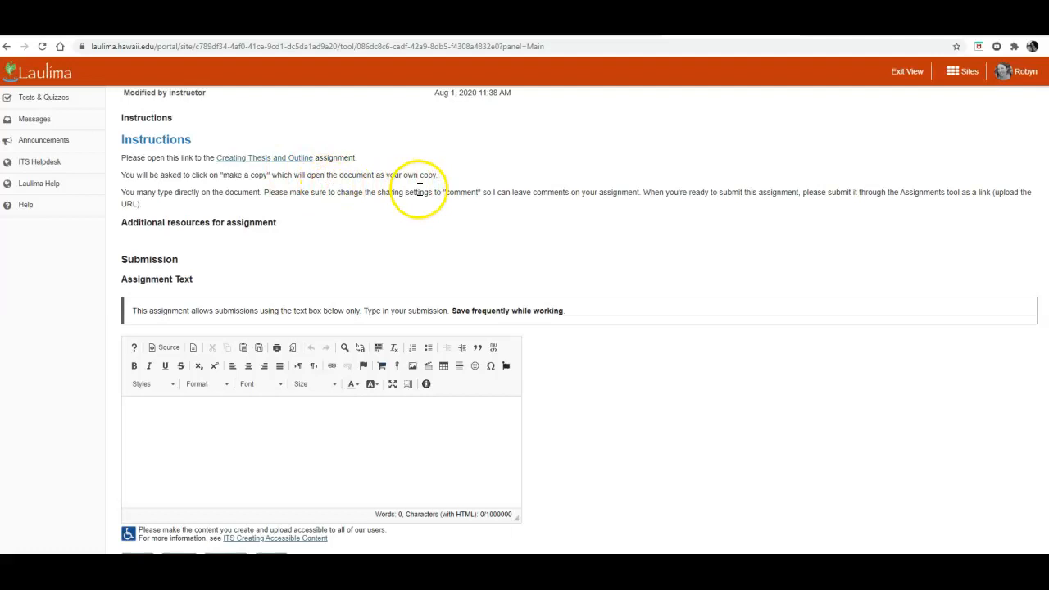
mouse_move(478, 197)
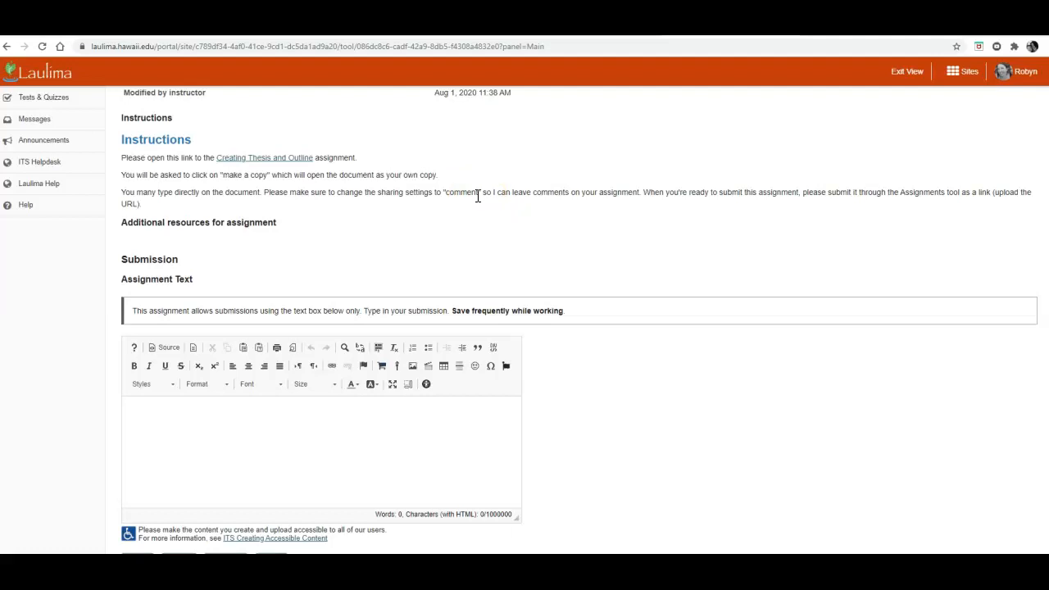
mouse_move(410, 221)
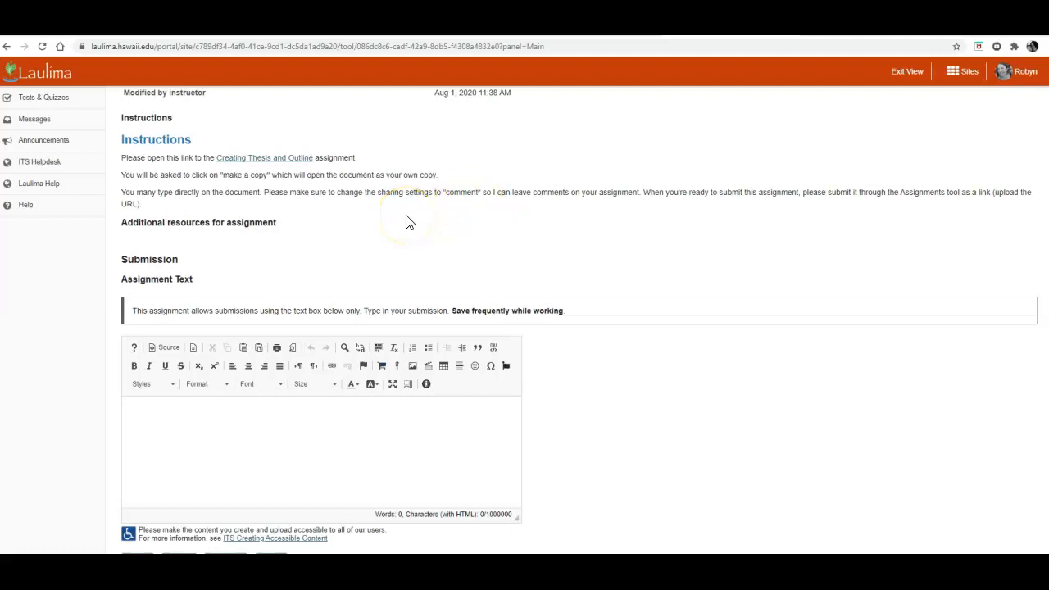
mouse_move(180, 388)
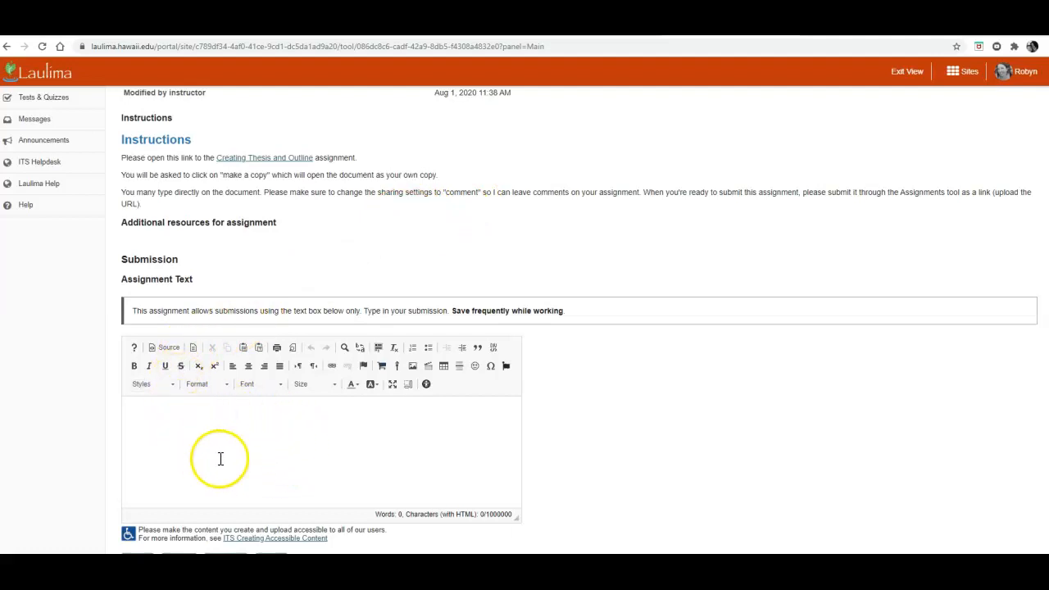
mouse_move(278, 467)
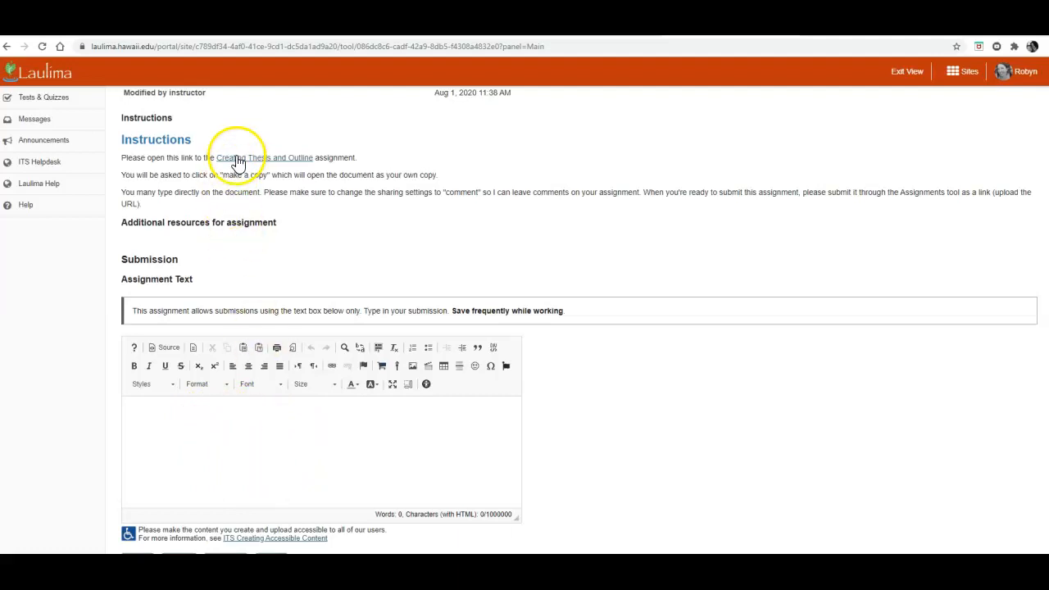
Step: Follow the Creating Thesis and Outline link to the document's copy prompt
left_click(264, 157)
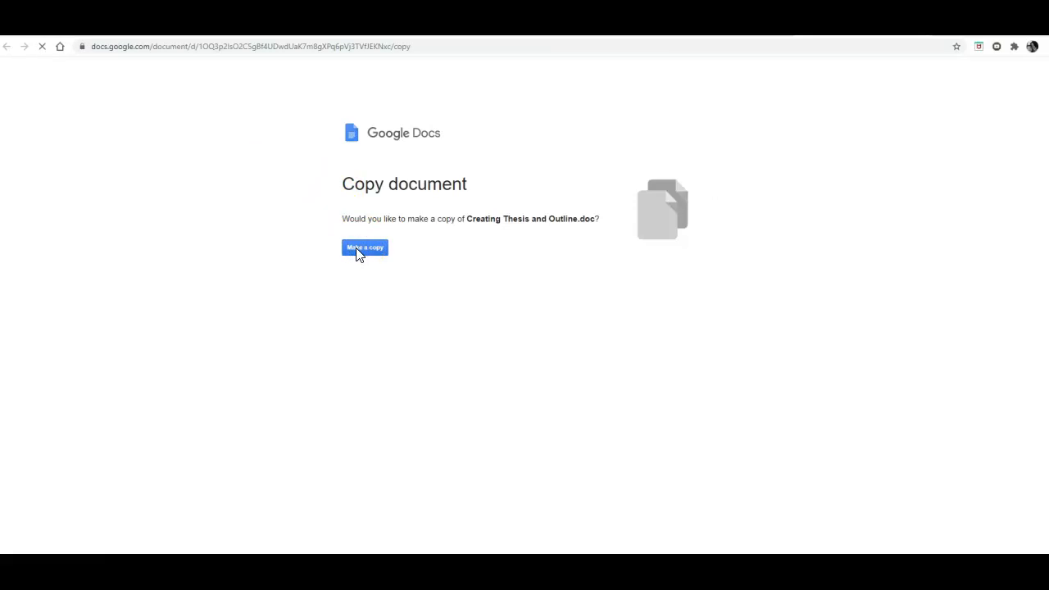
Step: Create and open 'Copy of Creating Thesis and Outline.doc' in Google Docs
left_click(364, 248)
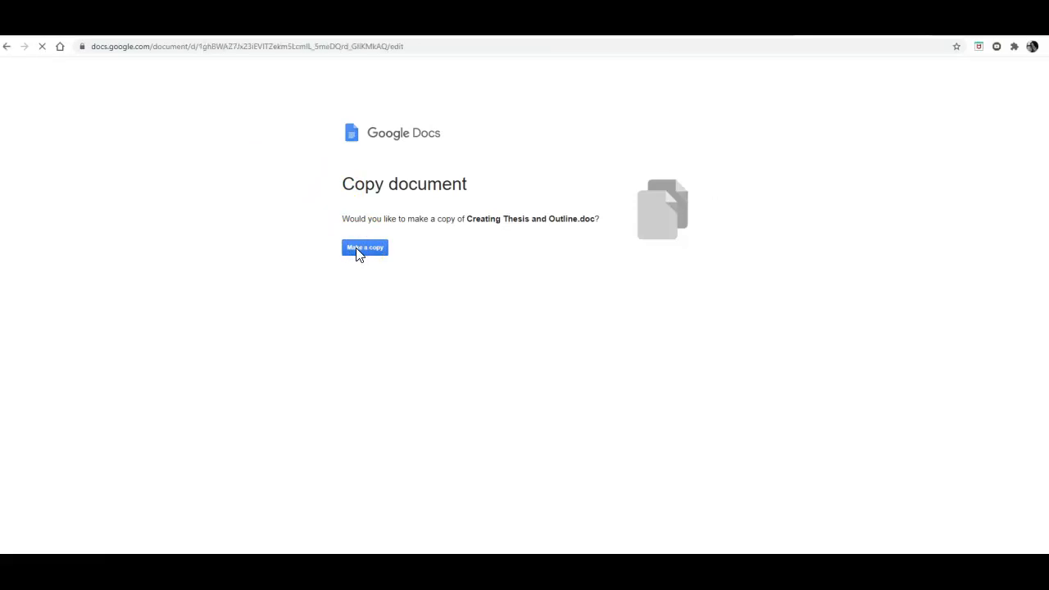
left_click(365, 248)
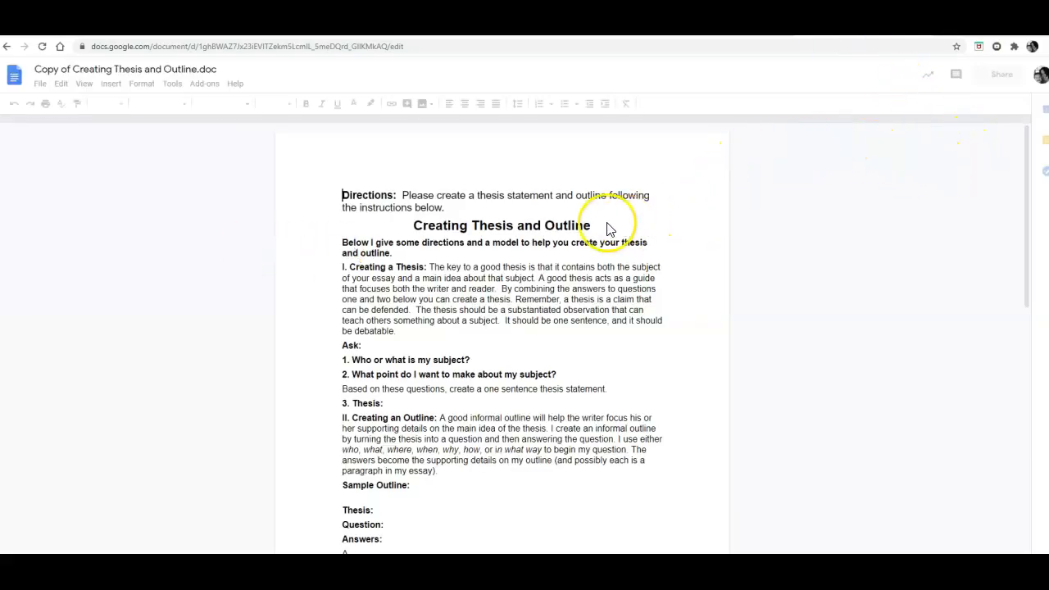
mouse_move(1031, 165)
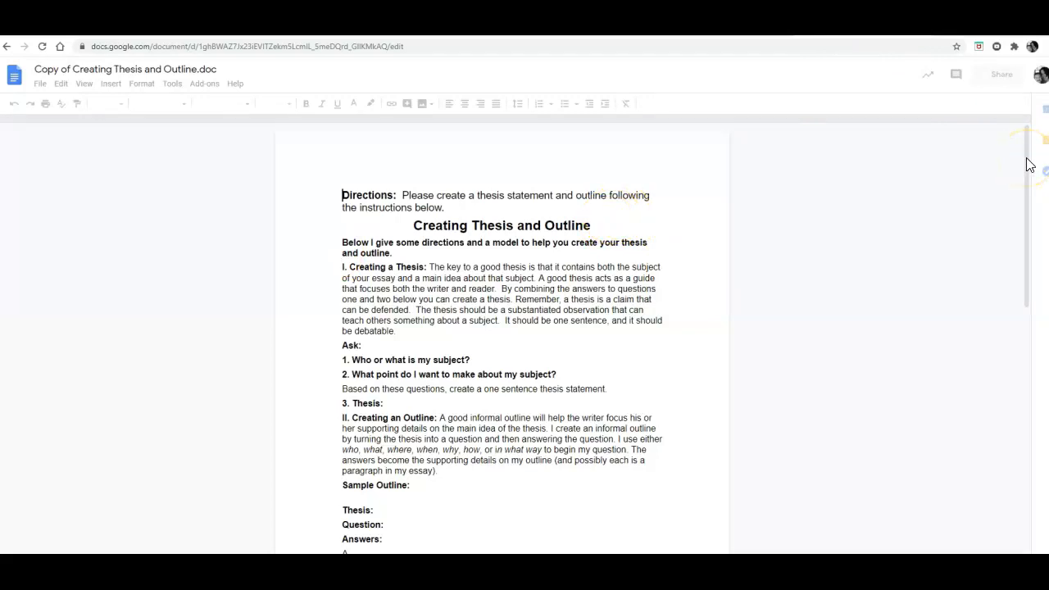
Step: Answer 'Who or what is my subject?' with Personal Statement
scroll("down", 3)
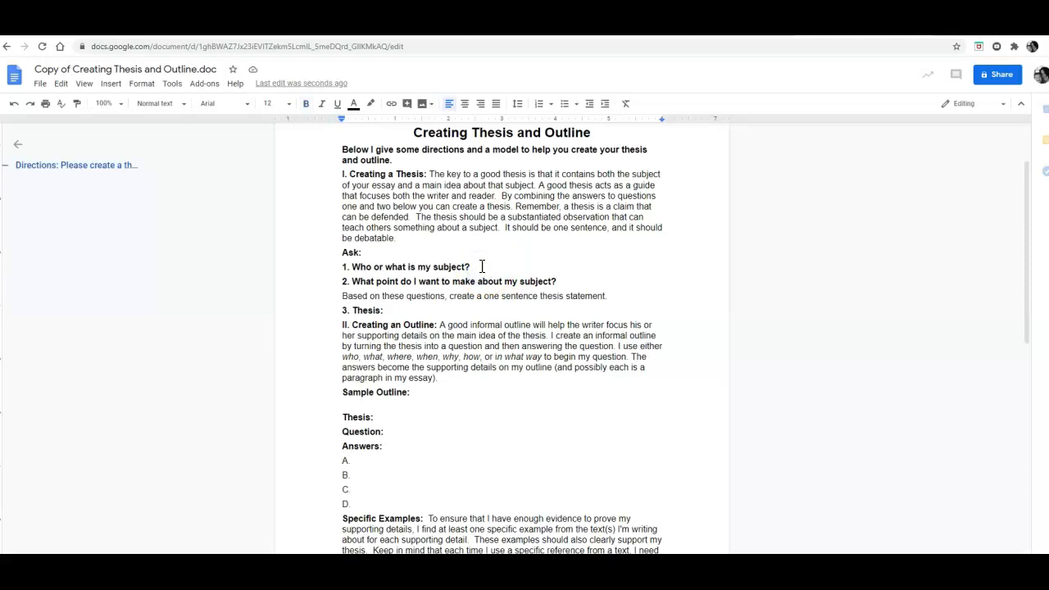
type("Perso")
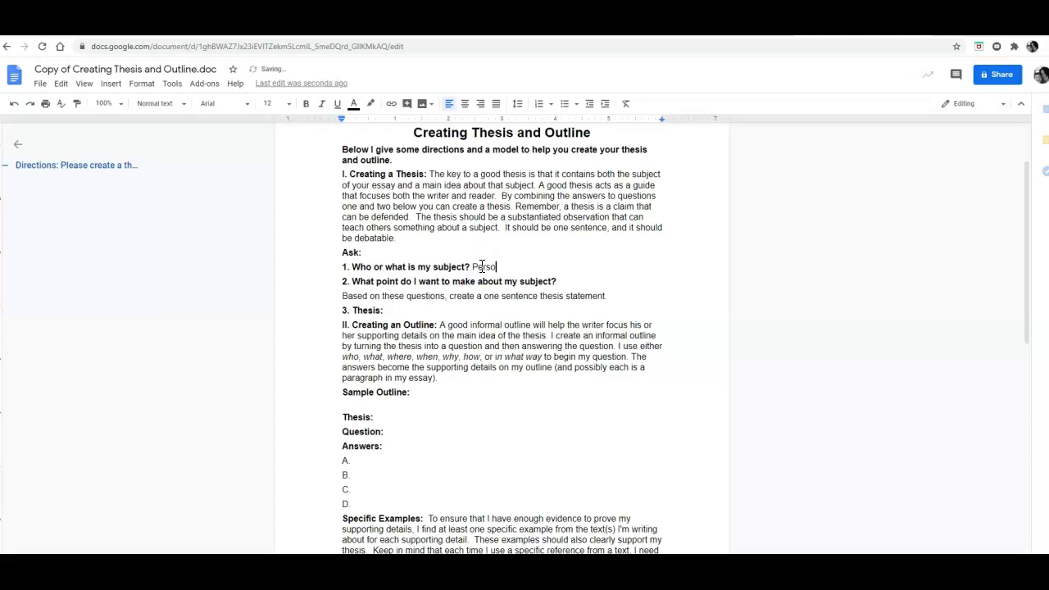
type("nal S")
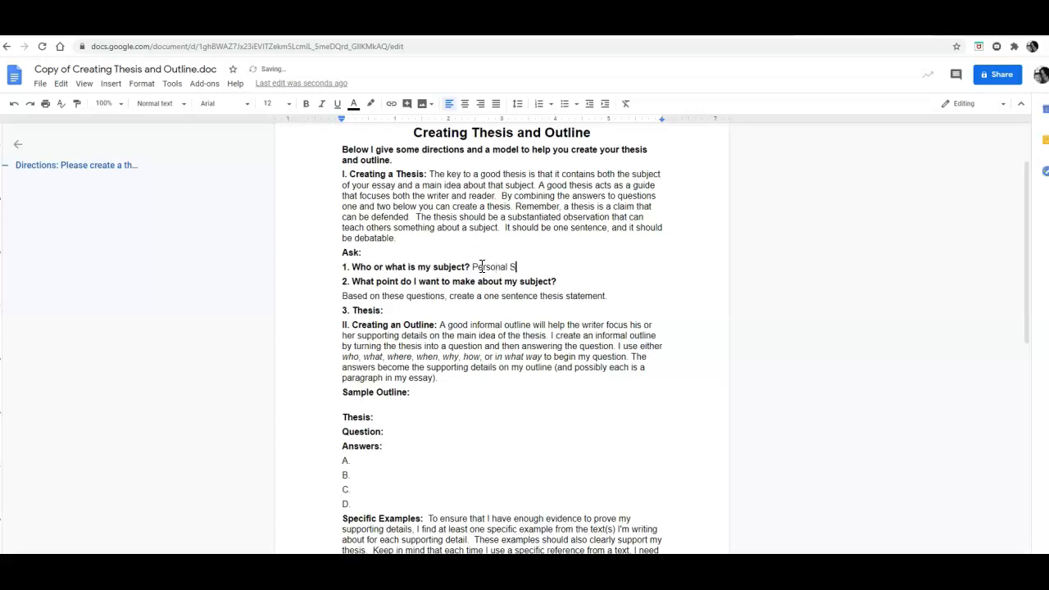
type("tatement")
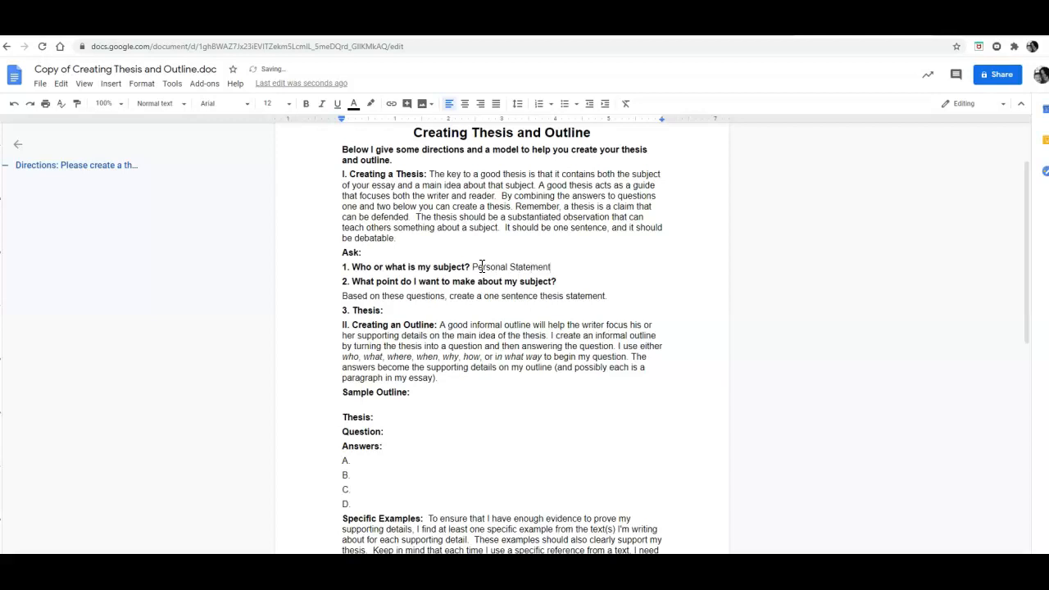
mouse_move(484, 271)
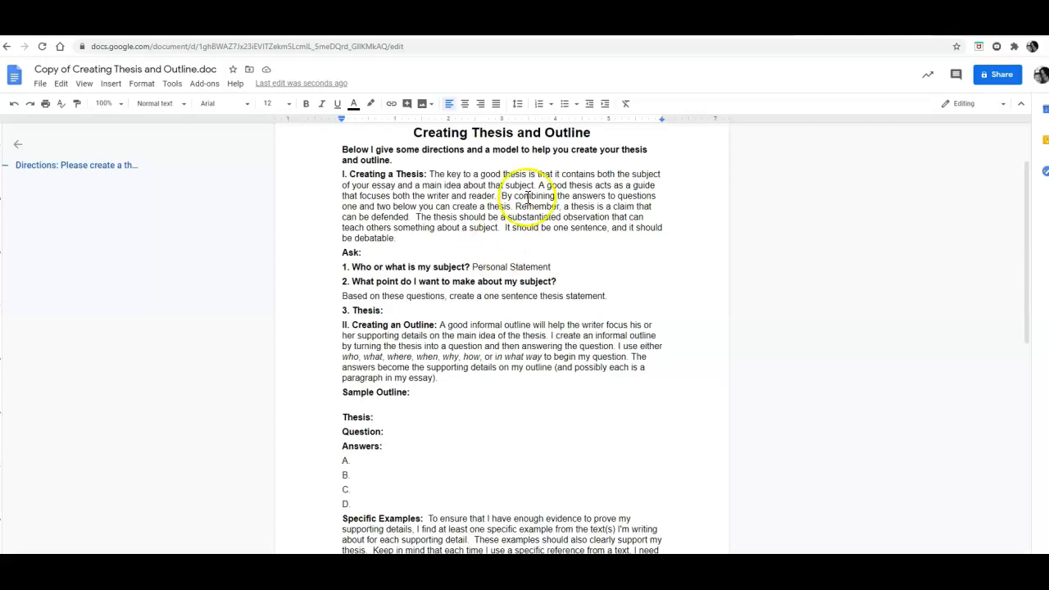
mouse_move(1010, 86)
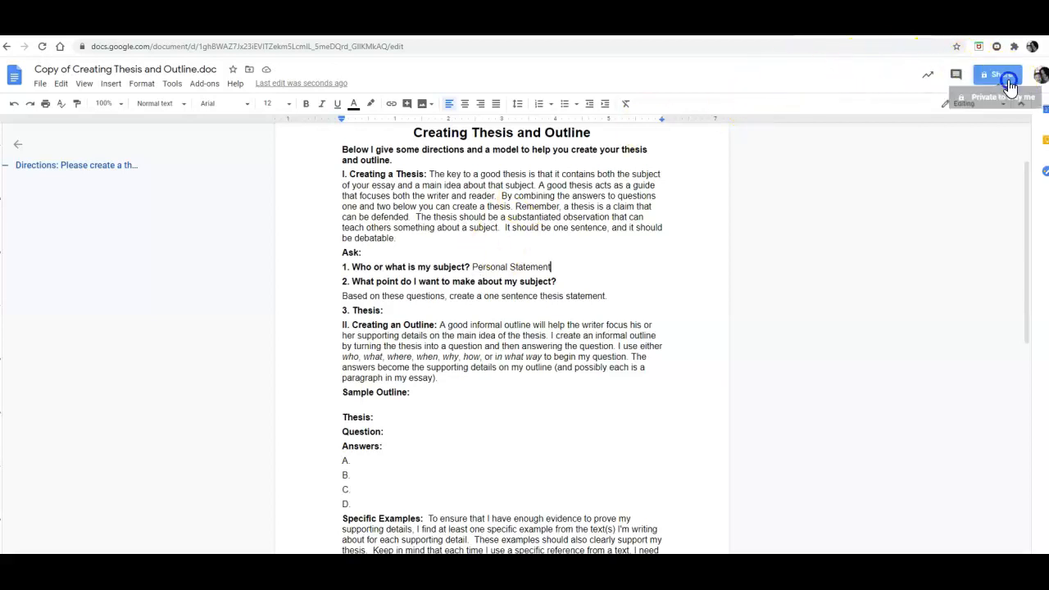
Step: Share the copy so anyone at University of Hawaii with the link can view it
left_click(998, 74)
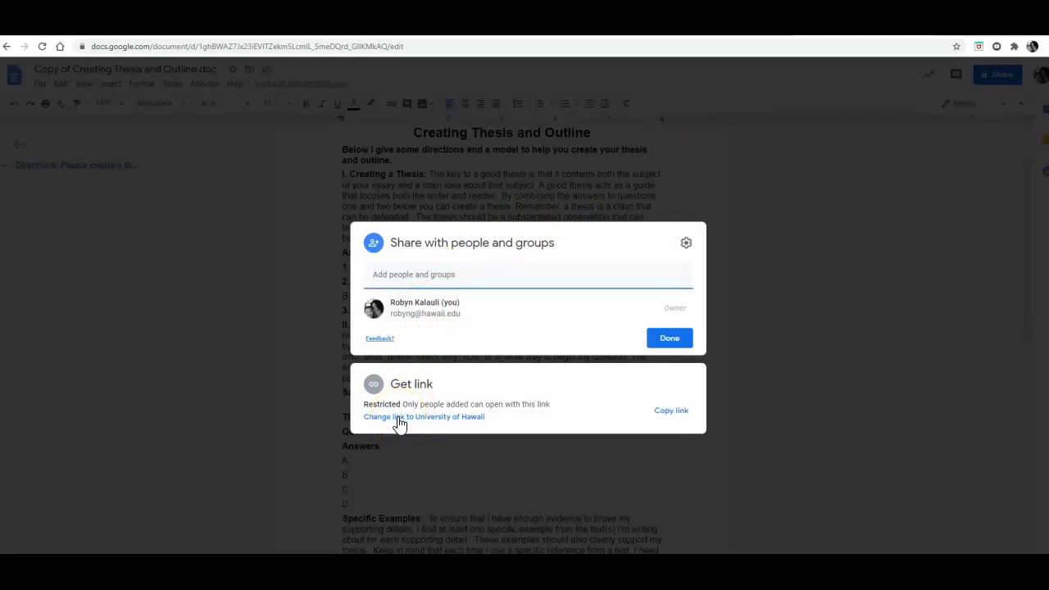
left_click(424, 417)
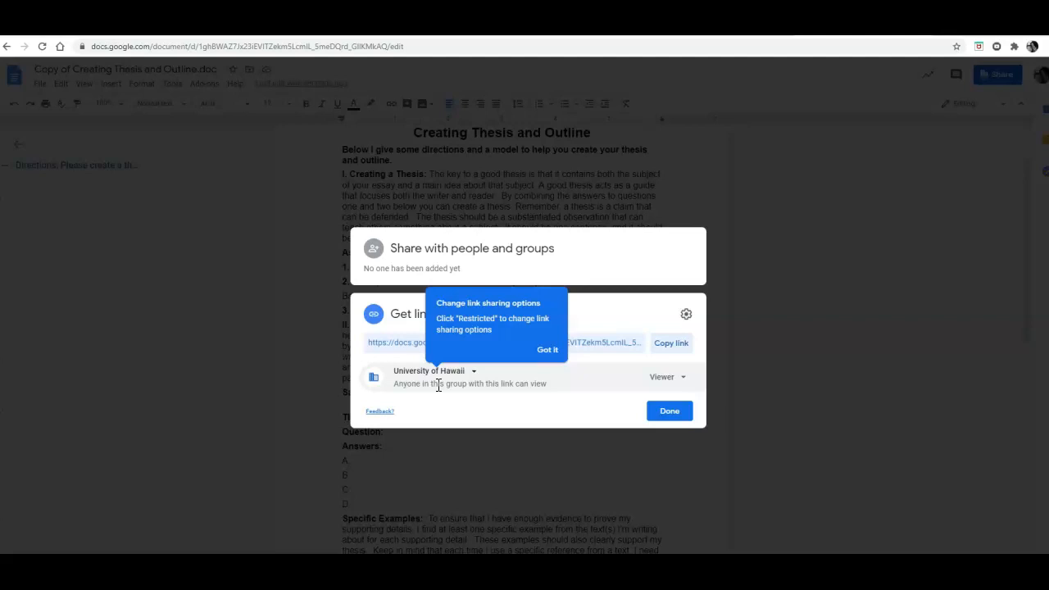
left_click(473, 370)
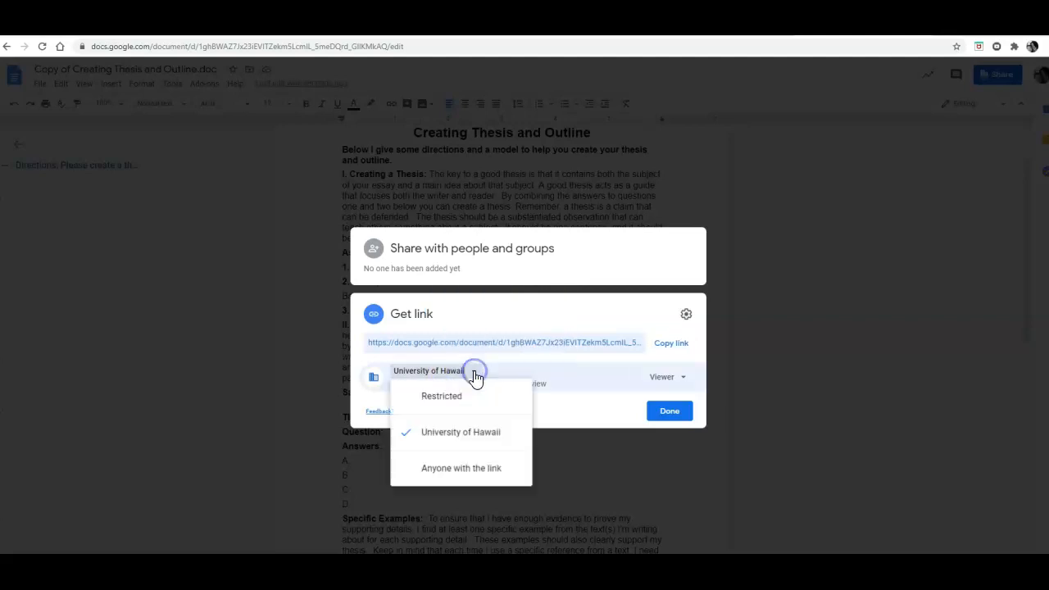
mouse_move(454, 420)
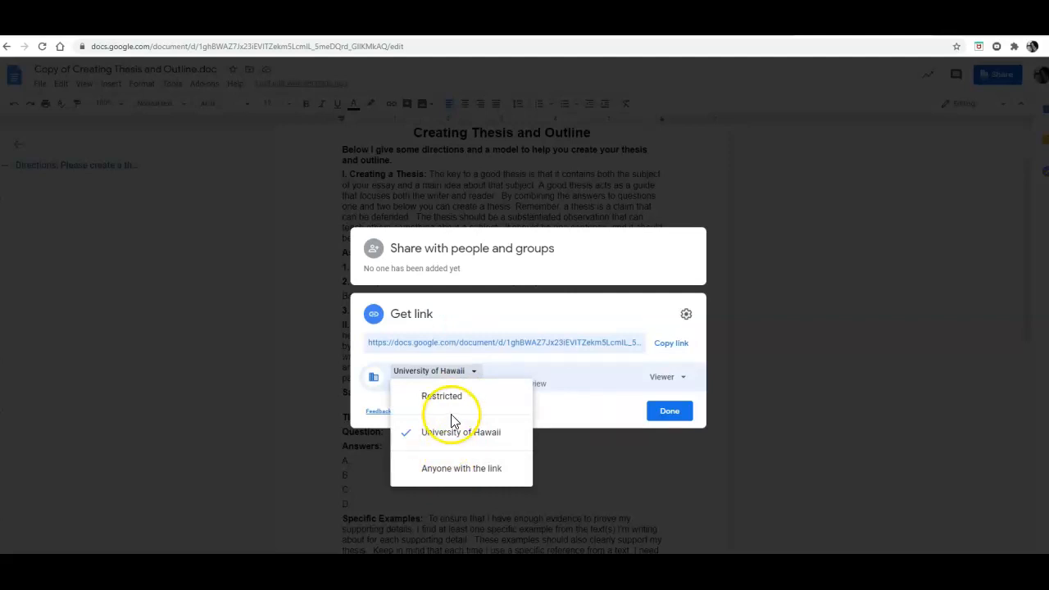
left_click(461, 433)
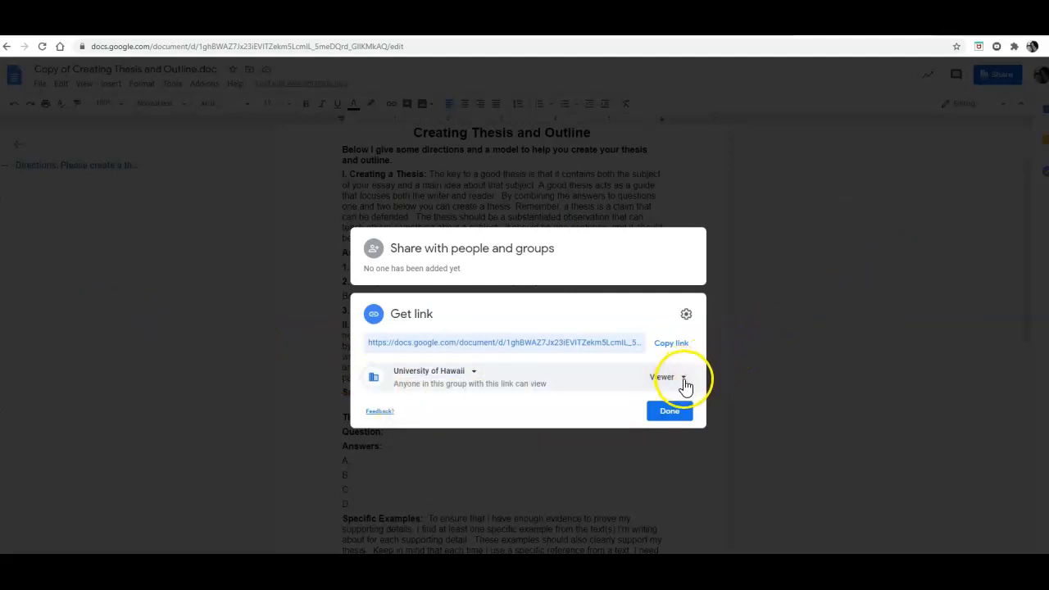
Step: Change the University of Hawaii link access from Viewer to Commenter
left_click(666, 377)
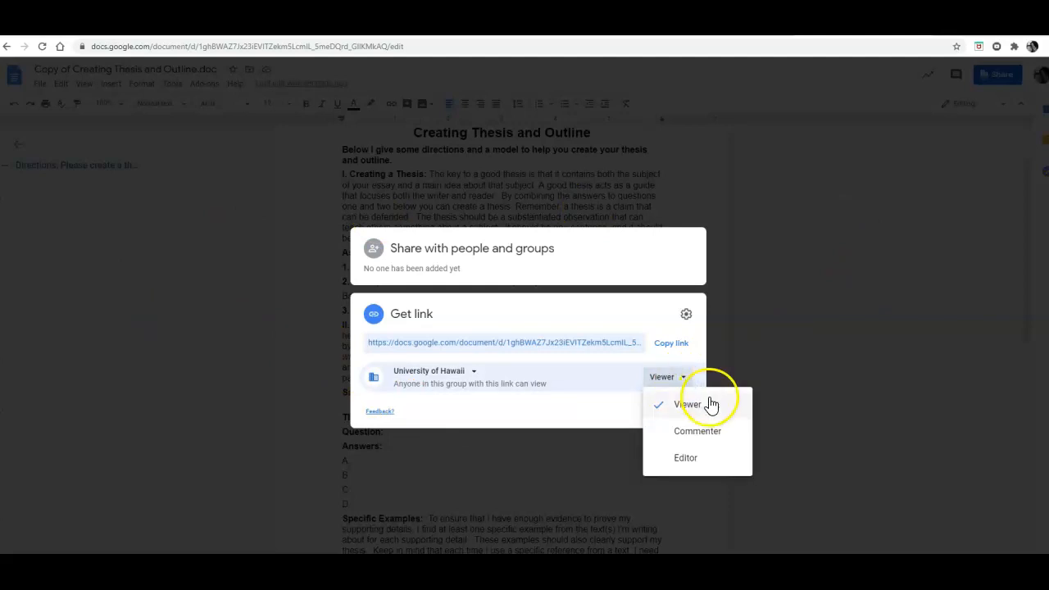
mouse_move(698, 436)
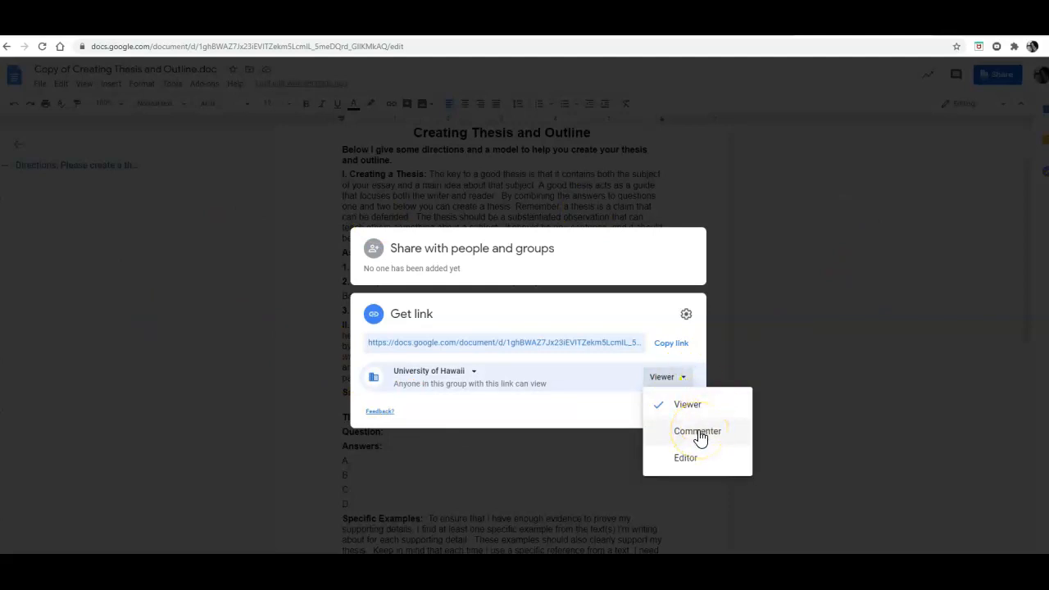
left_click(697, 430)
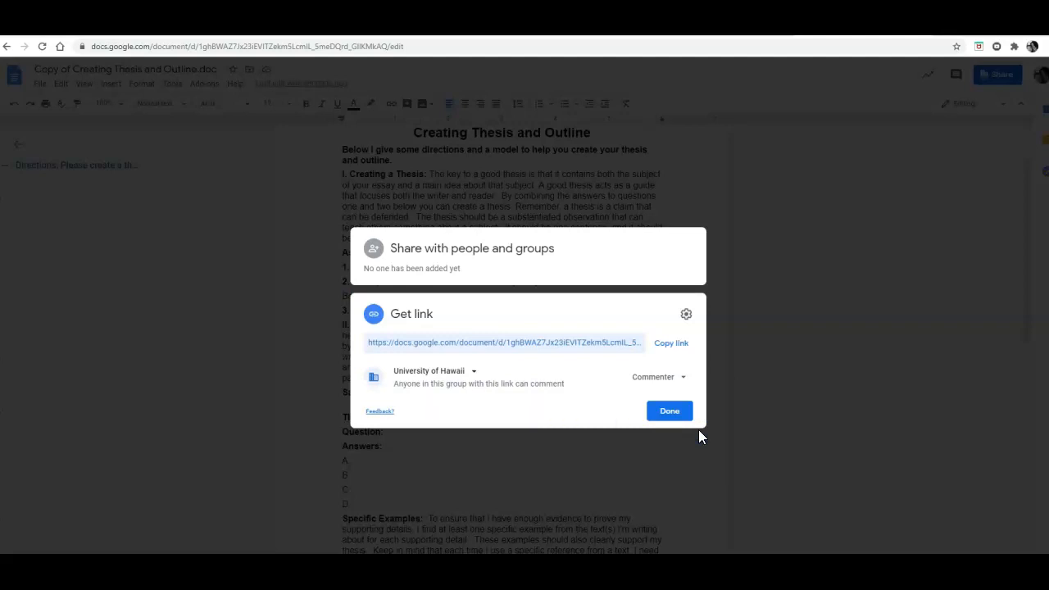
mouse_move(670, 411)
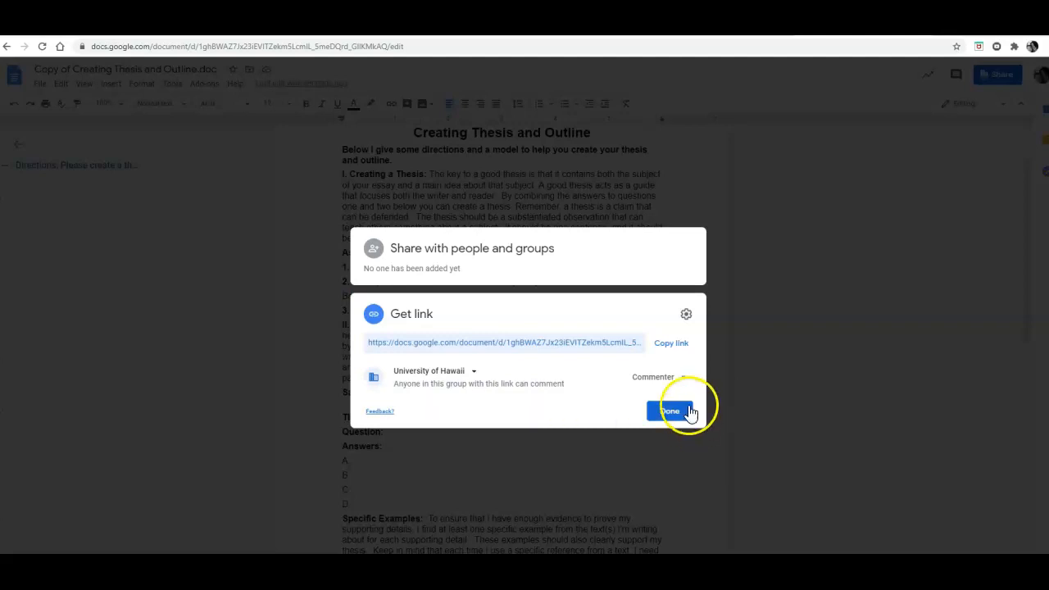
left_click(653, 377)
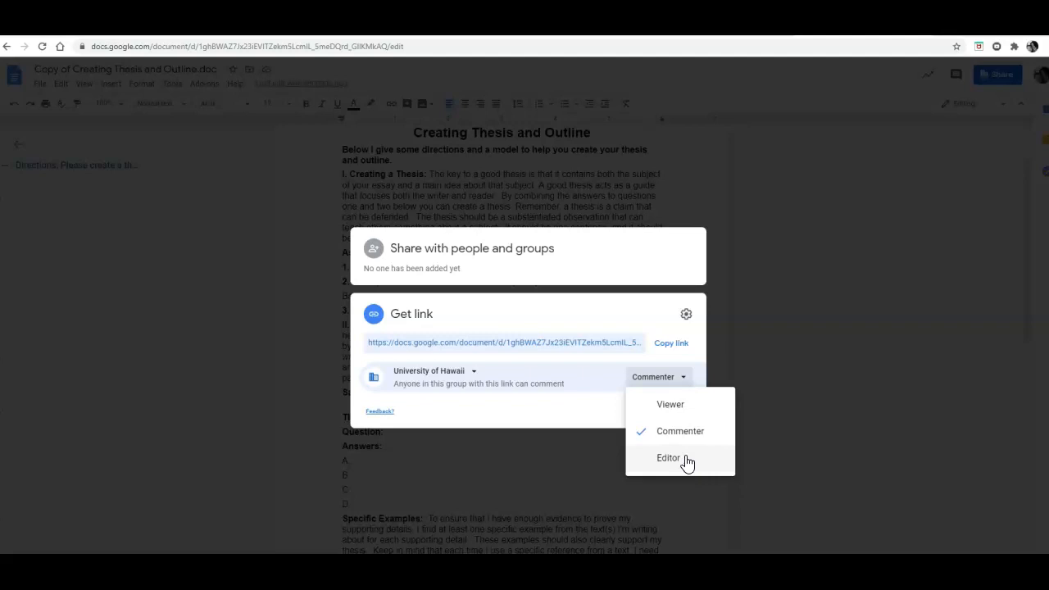
mouse_move(685, 432)
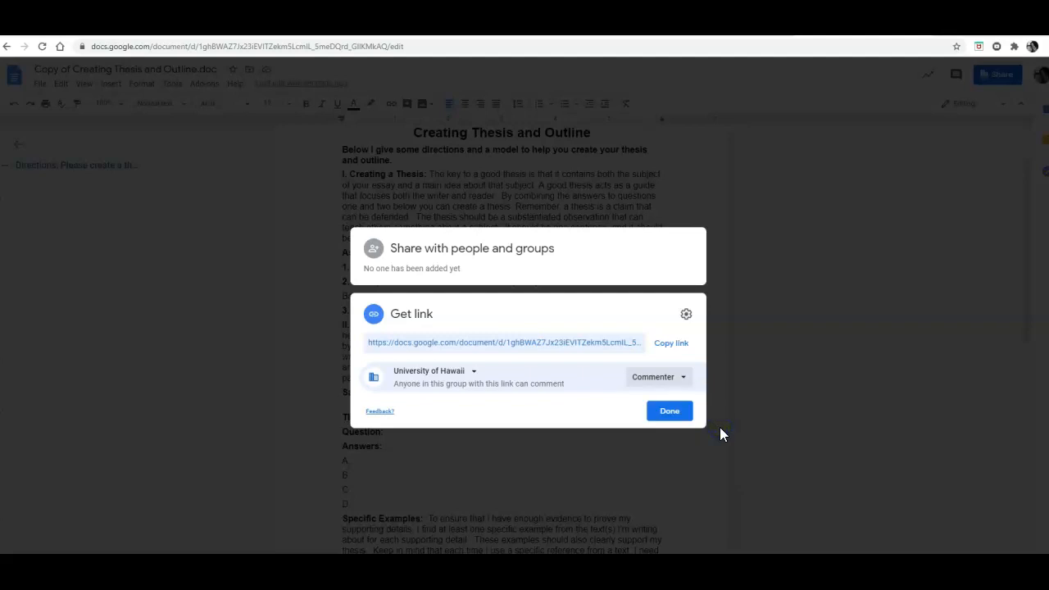
left_click(671, 342)
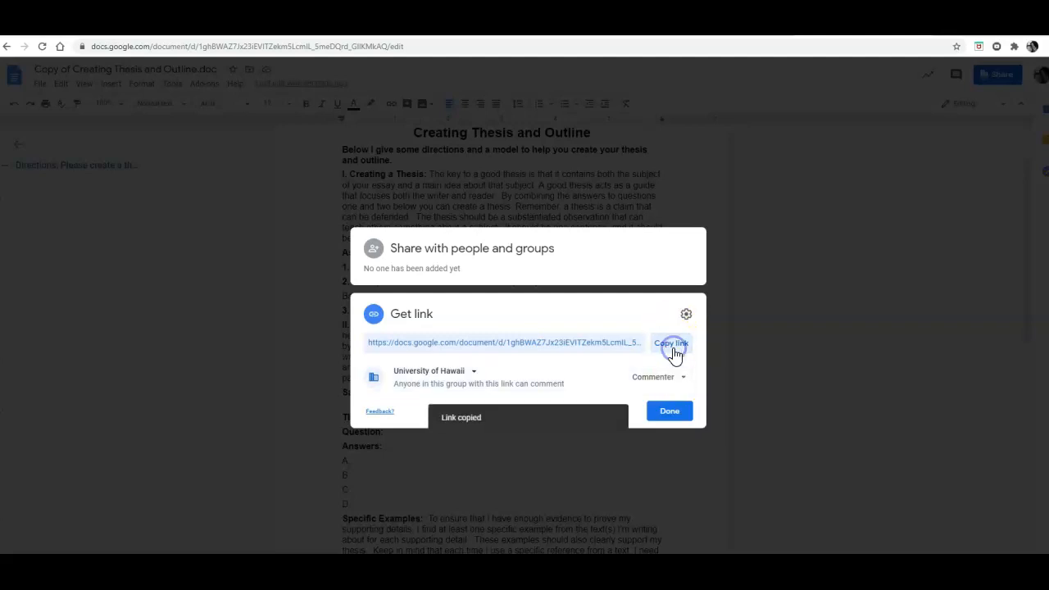
Step: Copy the document's share link and finish sharing with Done
left_click(671, 343)
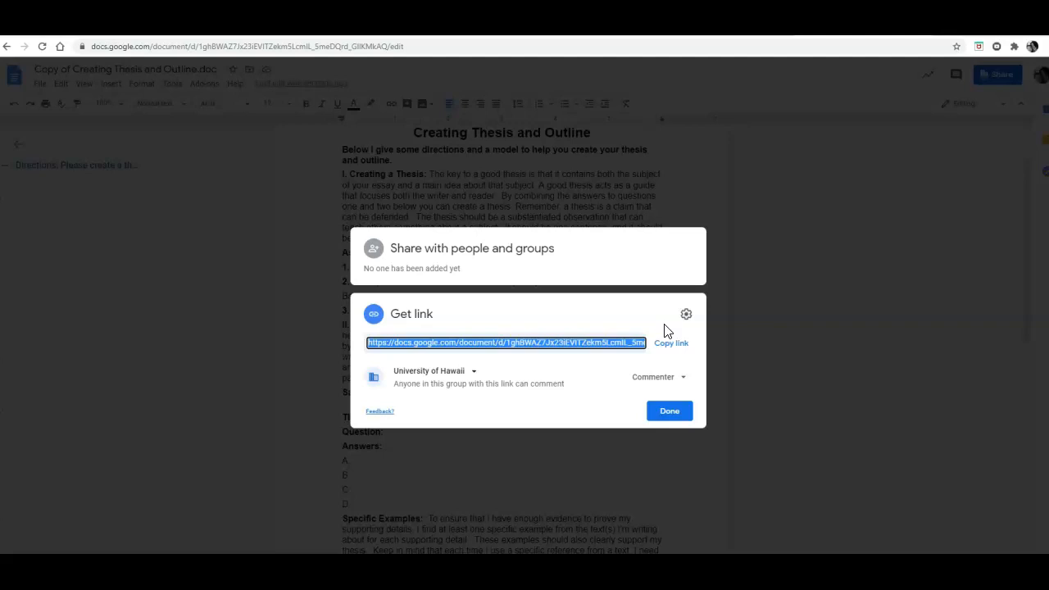
left_click(669, 410)
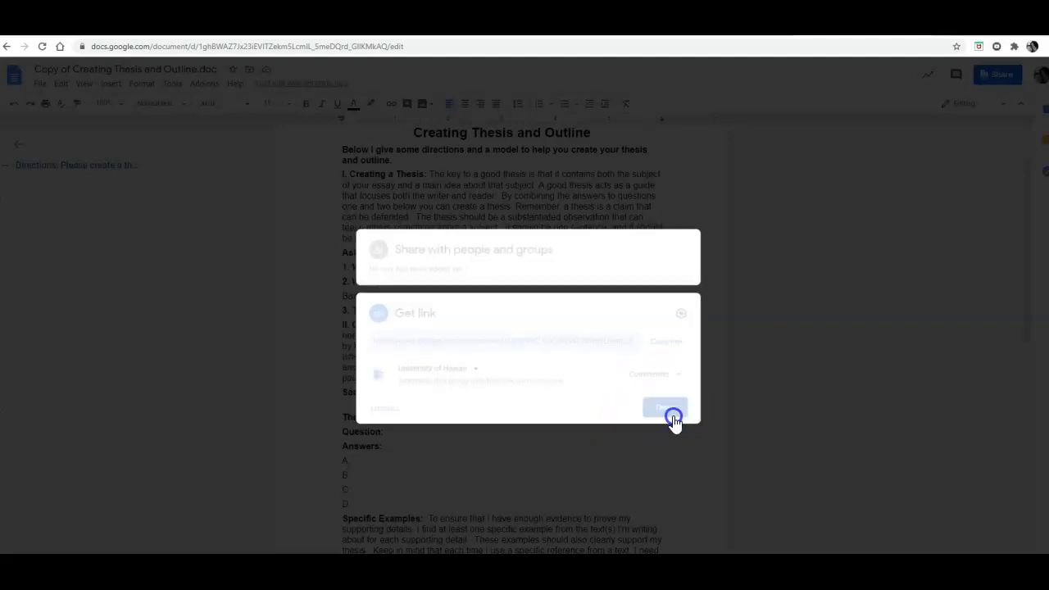
left_click(664, 409)
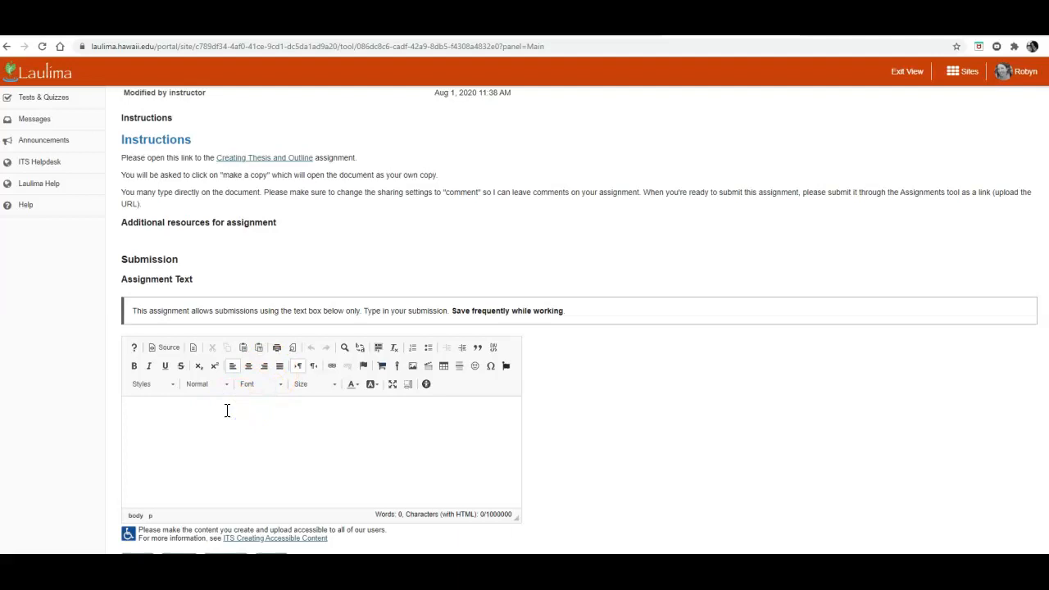
Step: Enter 'Creating thesis and outline' in the Assignment Text box and select it
type("Creating")
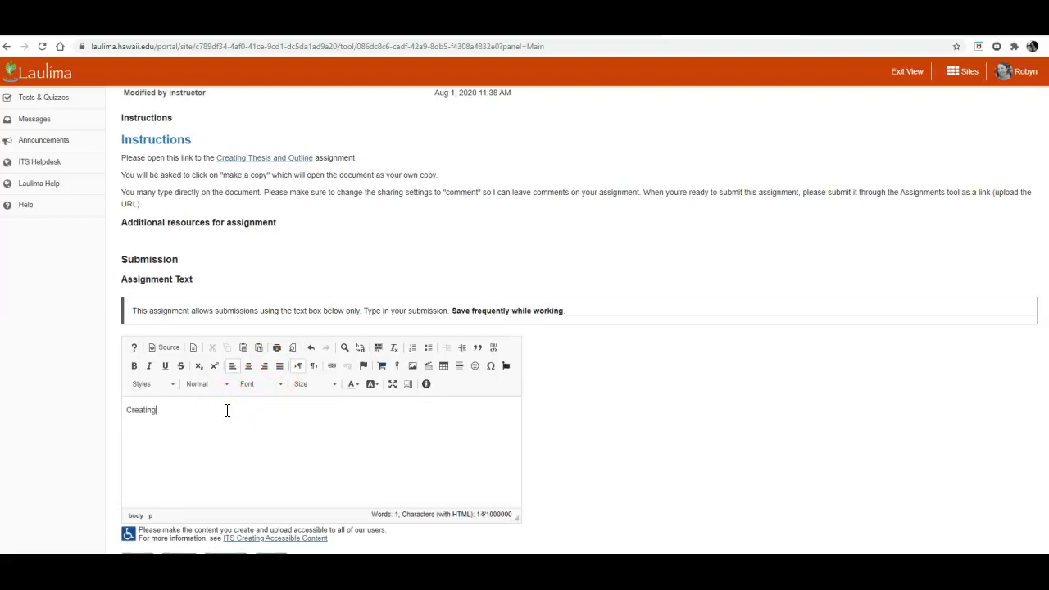
type("thesis and outl")
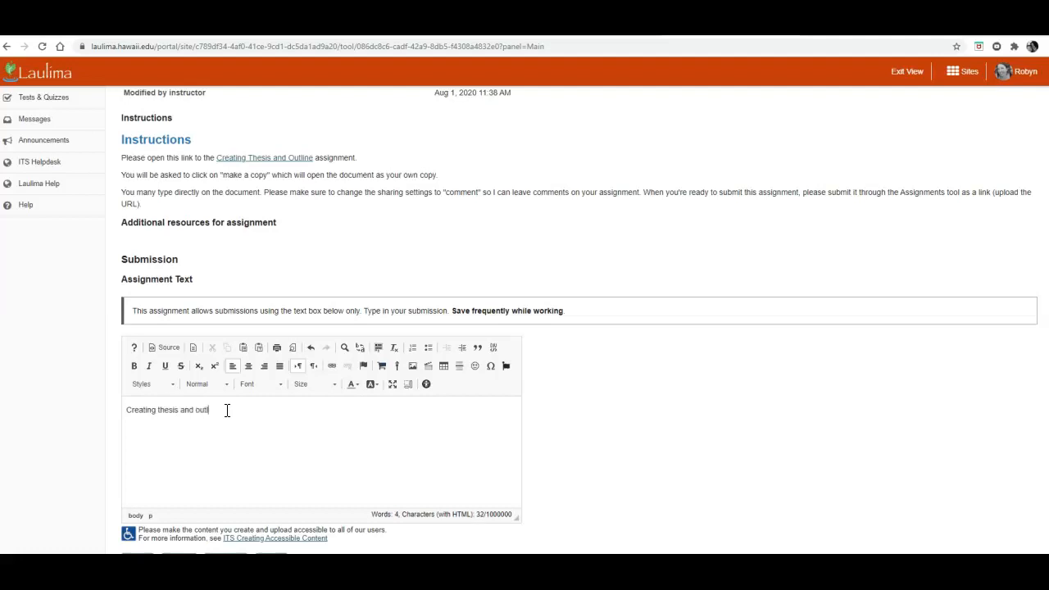
type("ine")
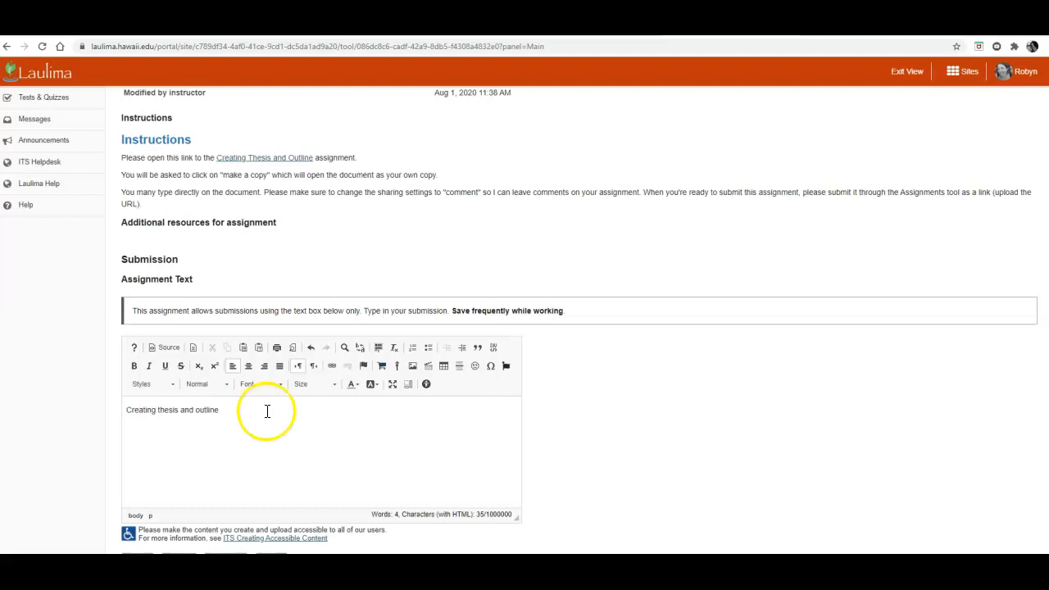
double_click(201, 410)
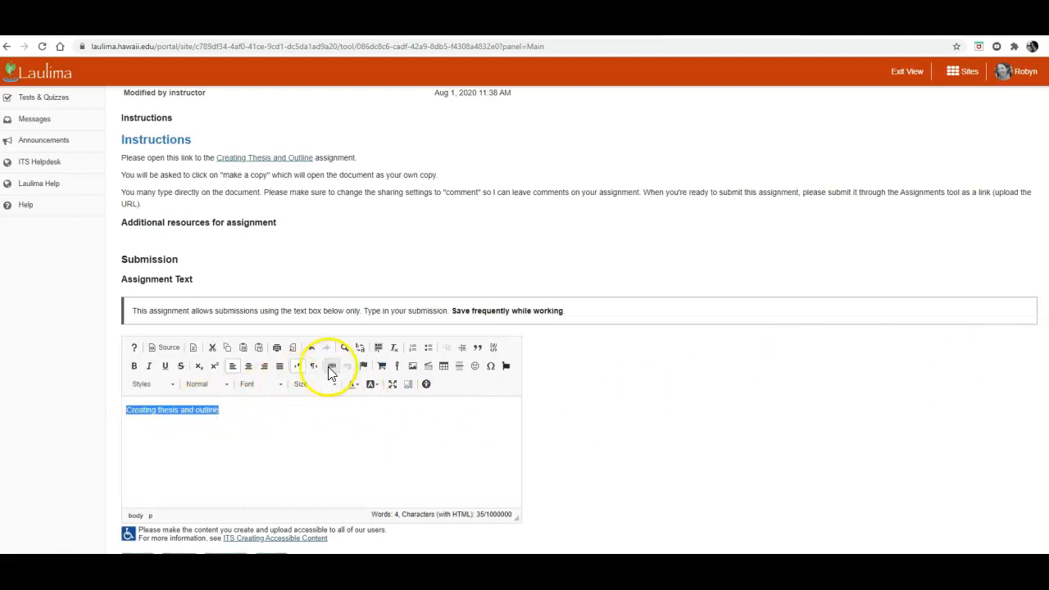
Step: Link the selected text to the shared Google Doc URL with https protocol
left_click(331, 366)
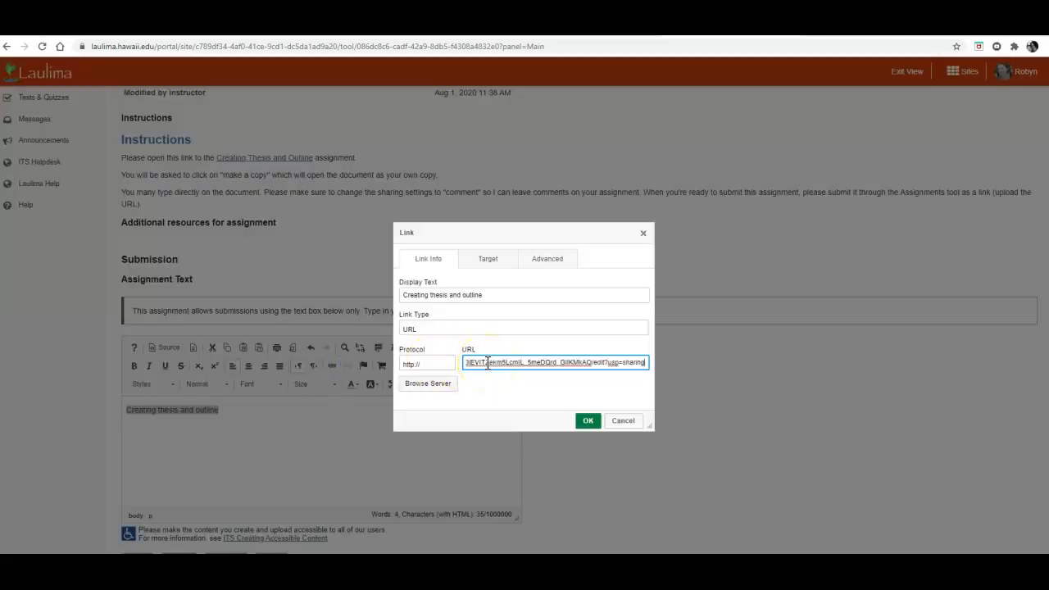
left_click(427, 364)
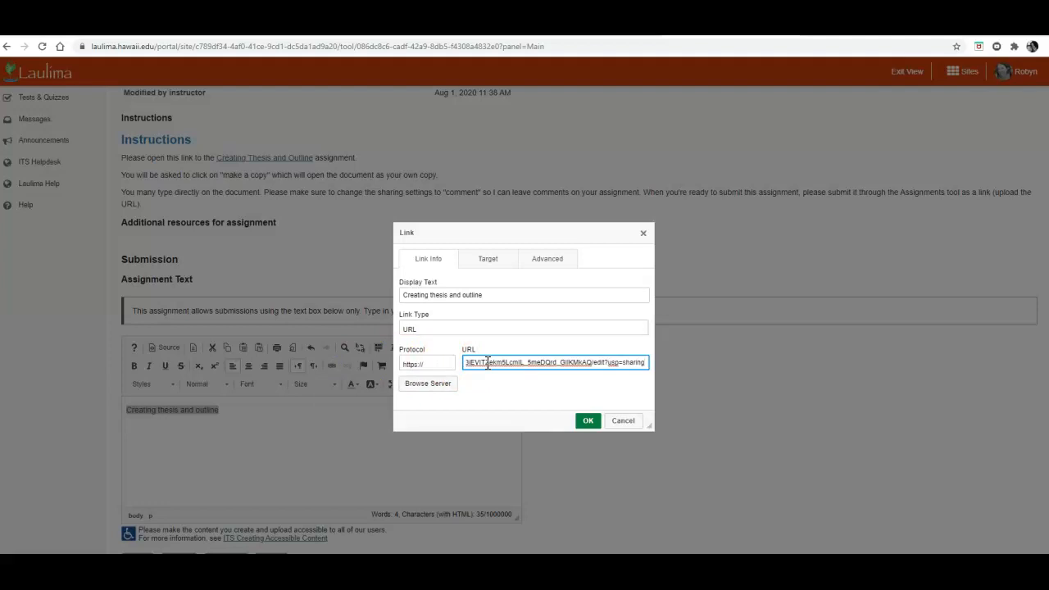
left_click(588, 420)
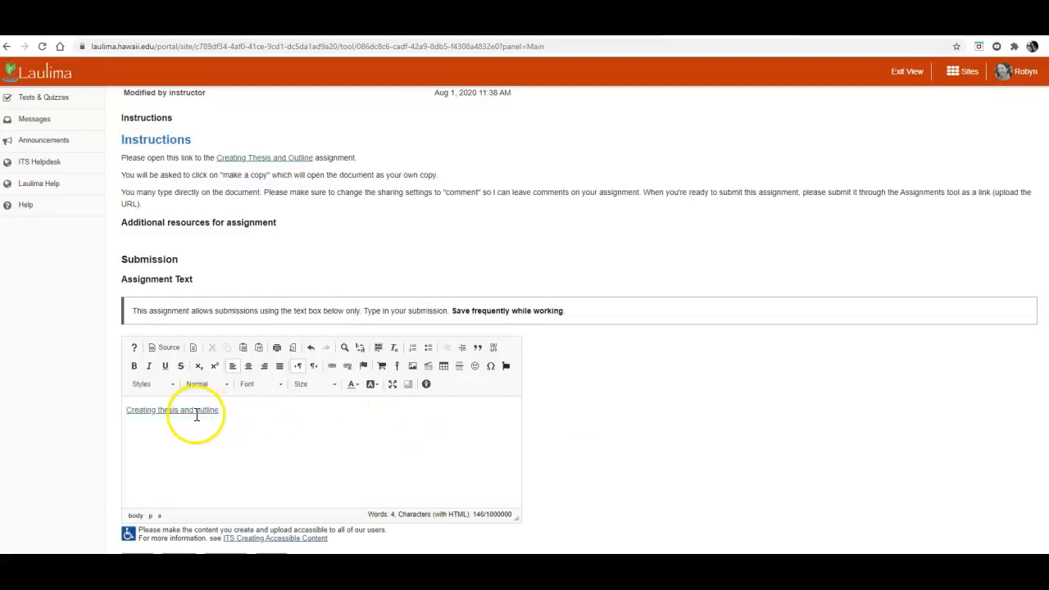
mouse_move(267, 409)
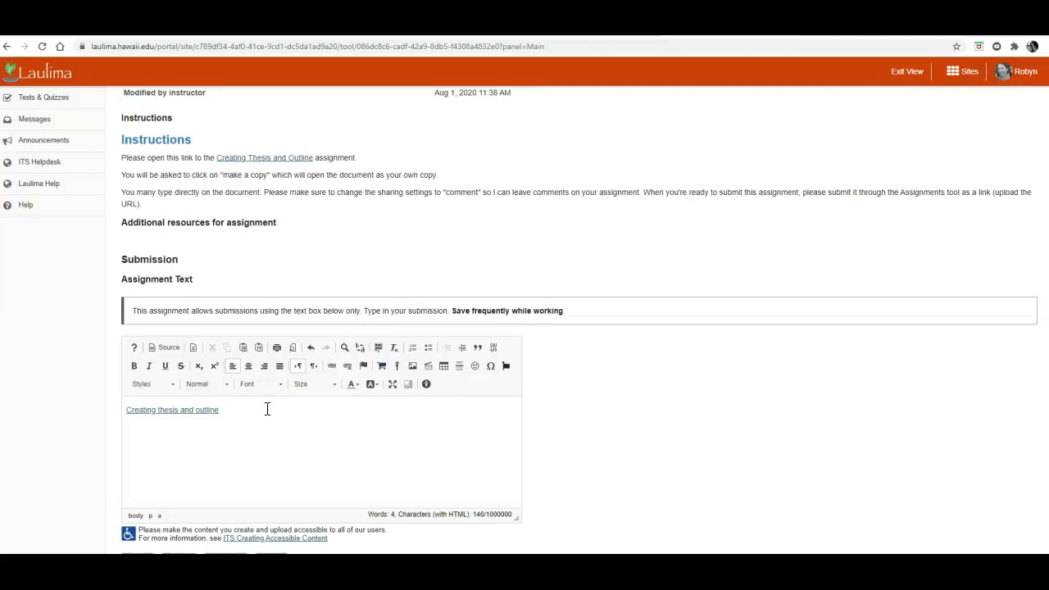
Step: Submit the Creating Thesis and Outline assignment
scroll("down", 3)
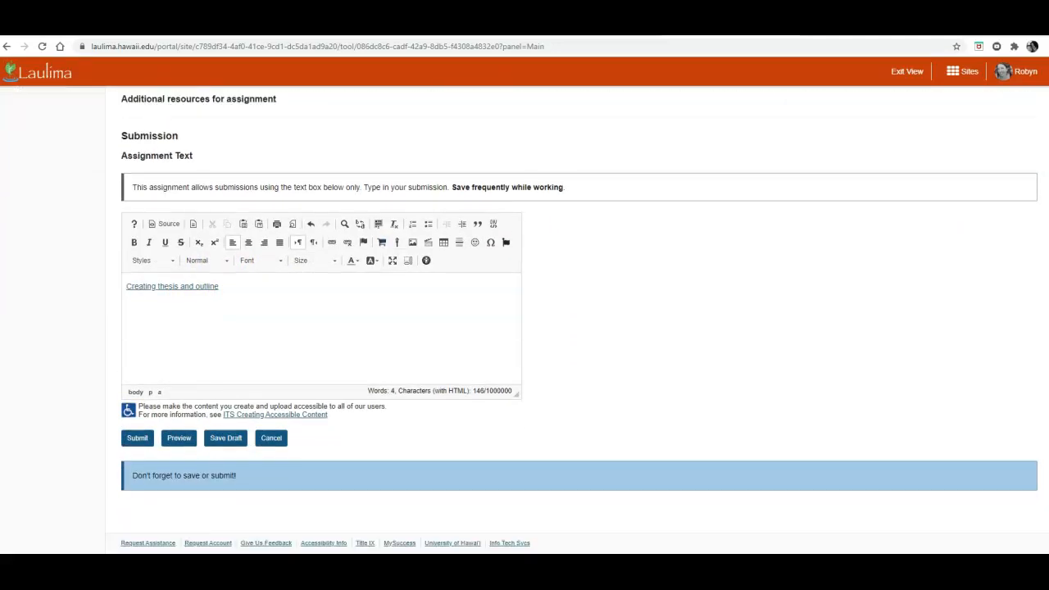
left_click(136, 438)
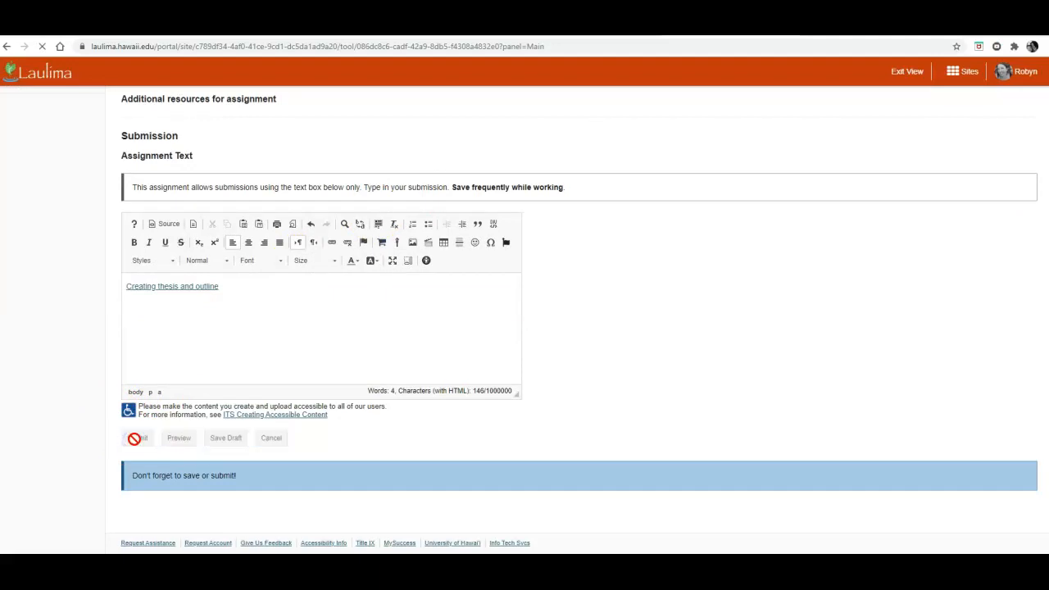
left_click(137, 437)
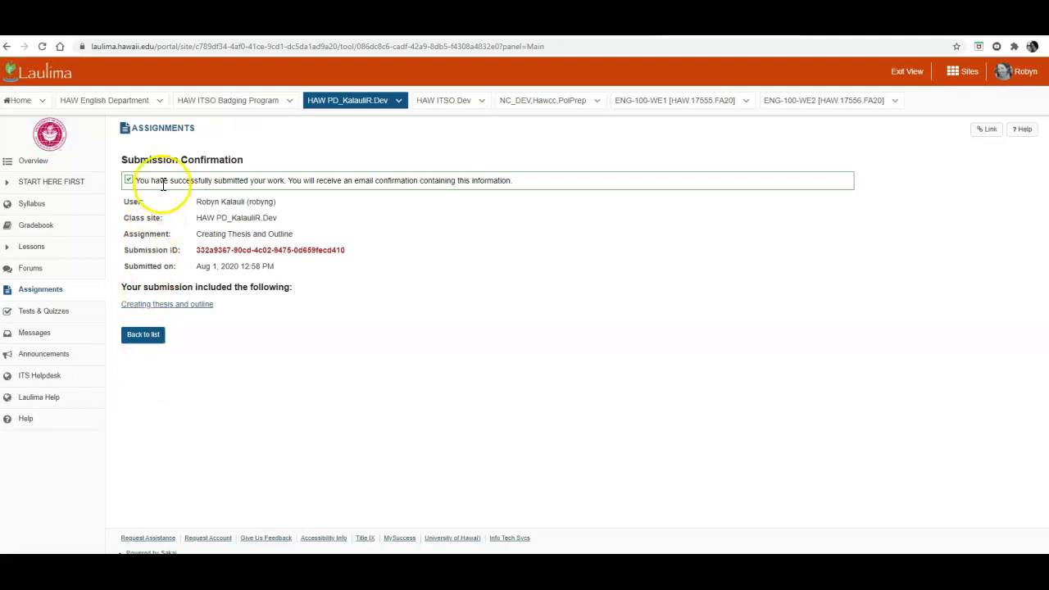
mouse_move(537, 180)
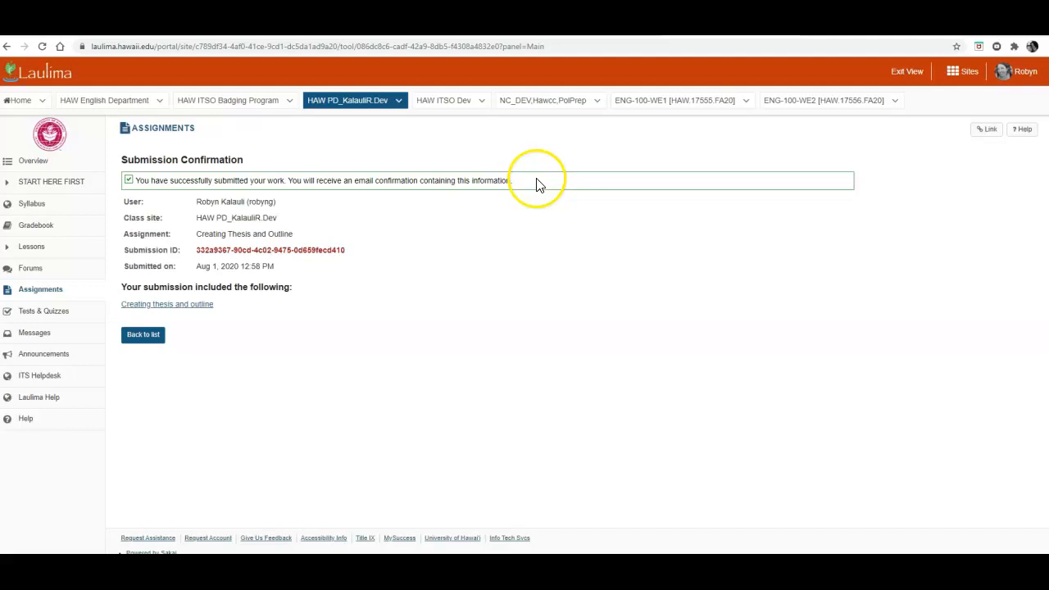
mouse_move(364, 389)
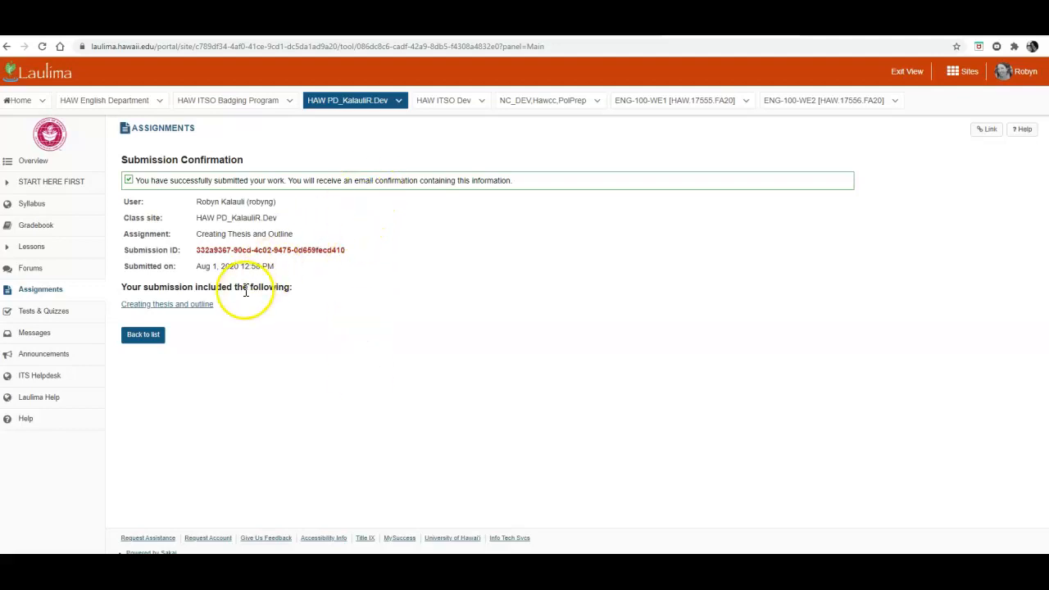
mouse_move(205, 333)
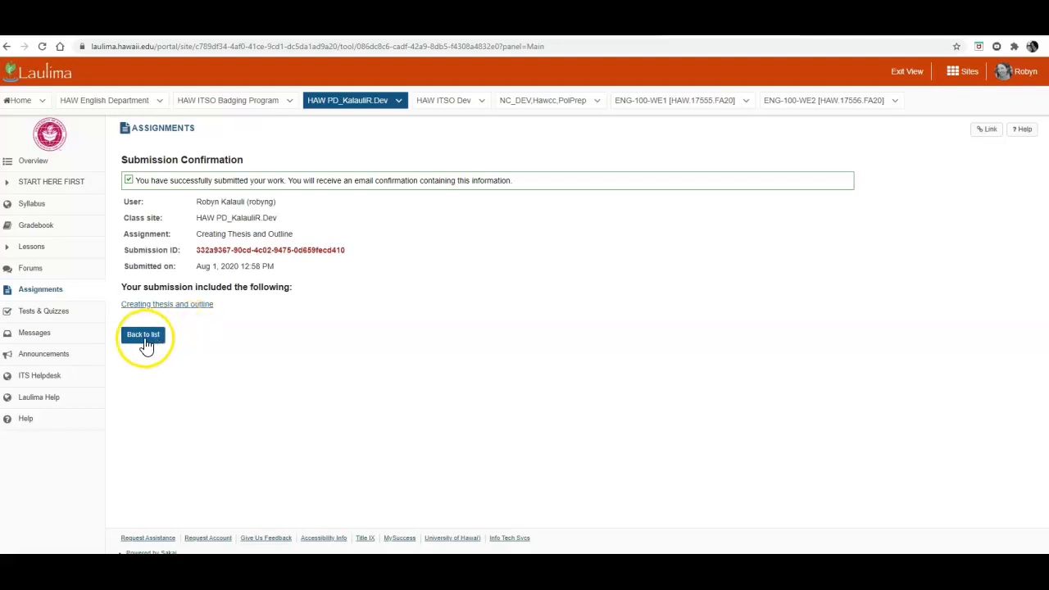
Step: Return from the Submission Confirmation page to the assignments list via Back to list
left_click(143, 334)
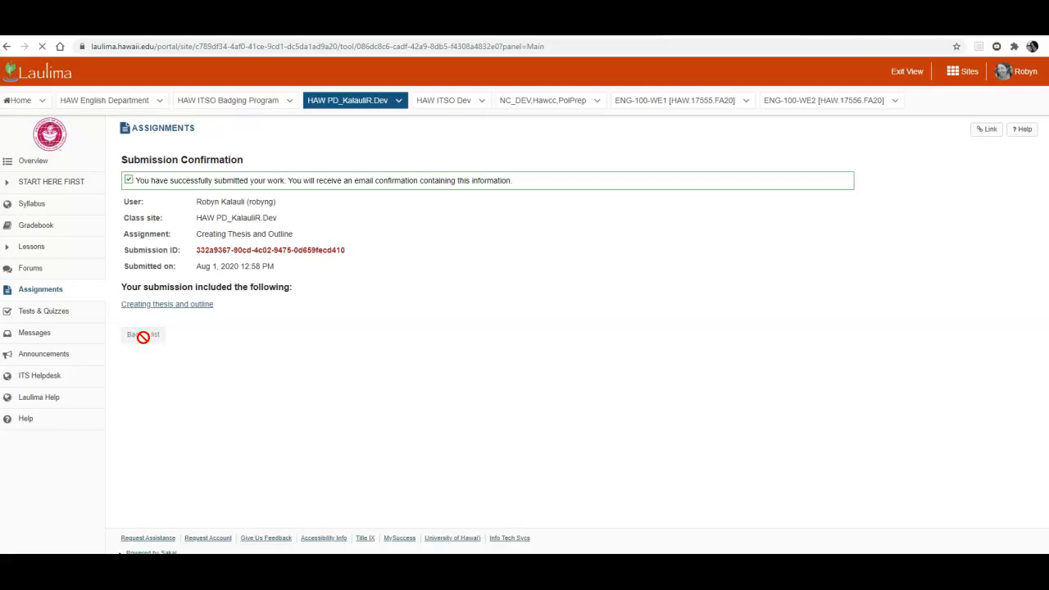
Step: Check Creating Thesis and Outline shows Submitted in the list, then switch to its Google Docs copy
left_click(143, 334)
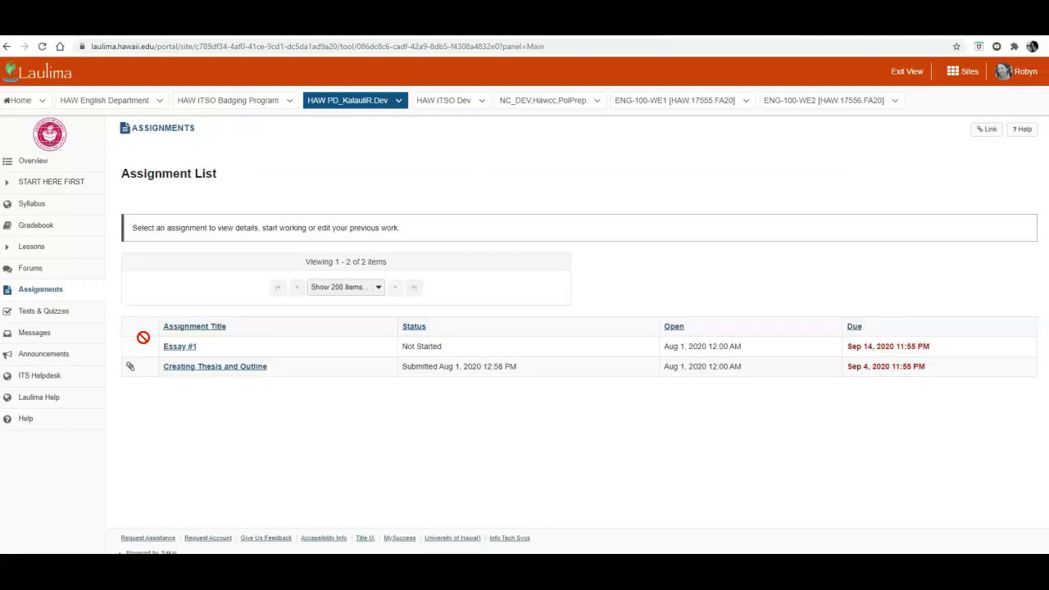
mouse_move(456, 388)
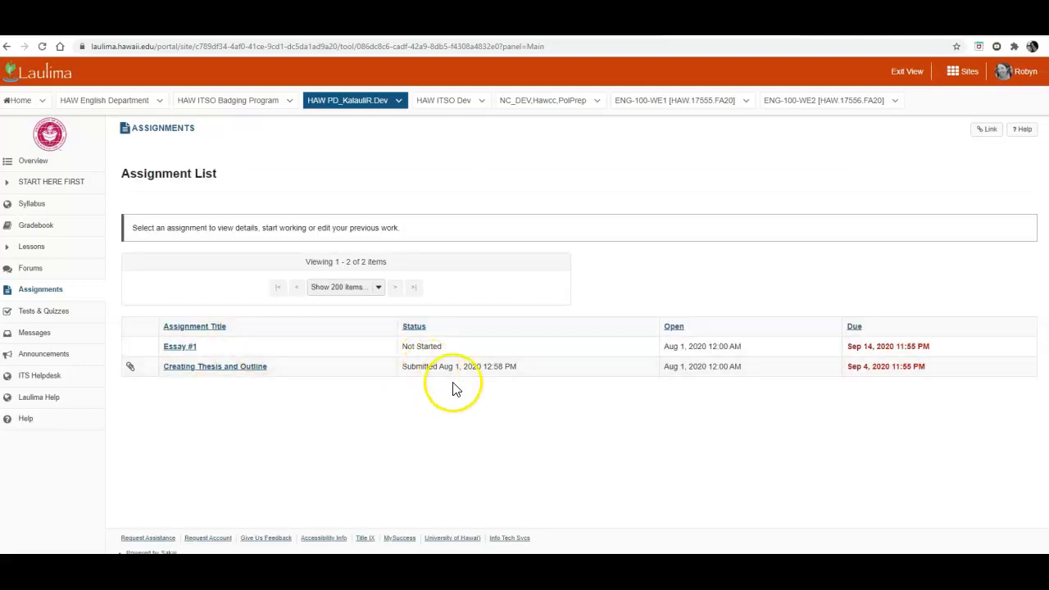
mouse_move(500, 370)
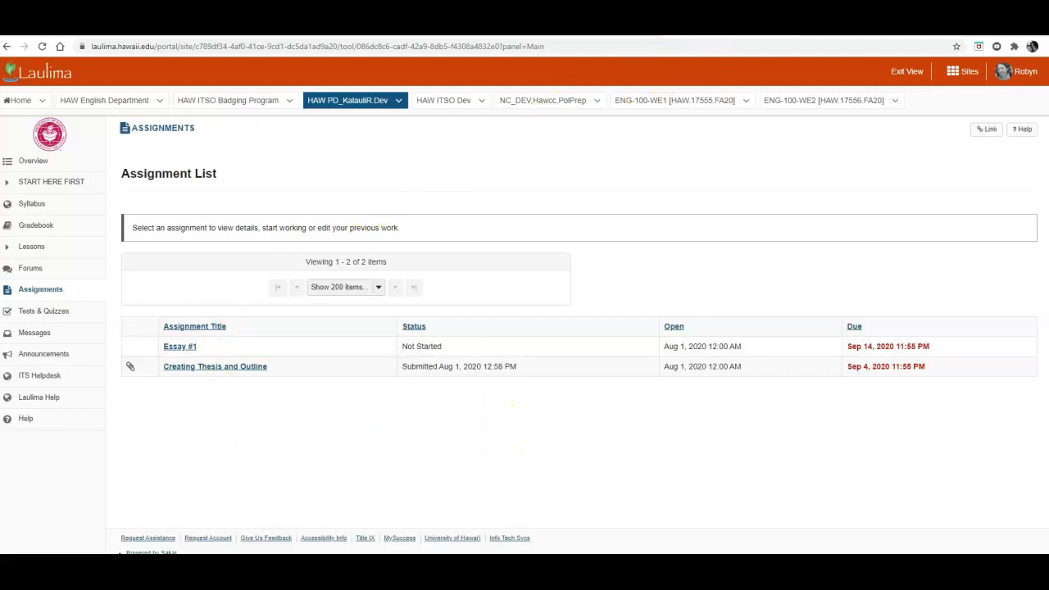
left_click(215, 366)
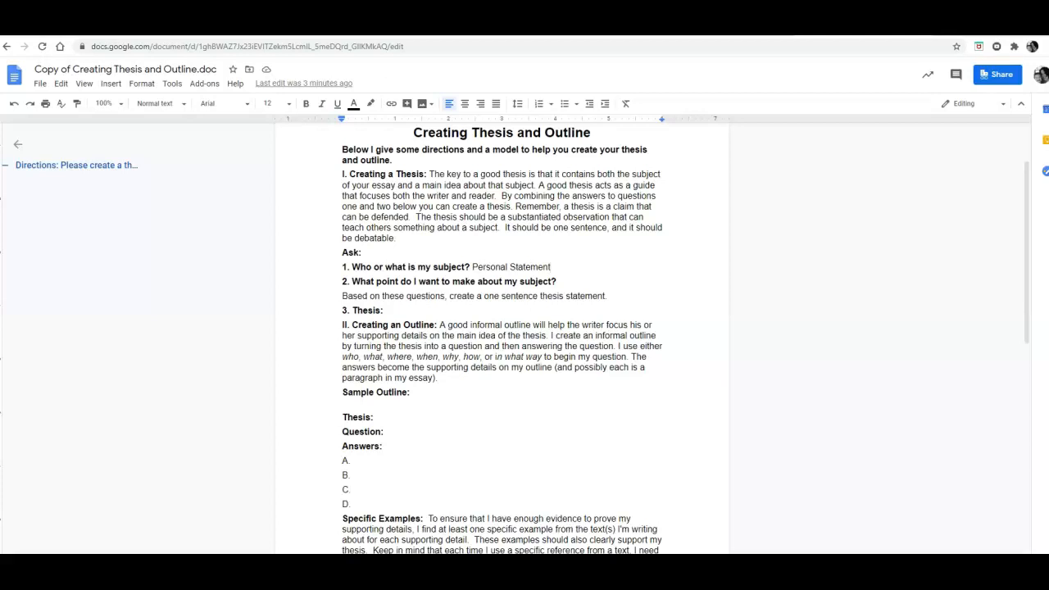
mouse_move(1009, 227)
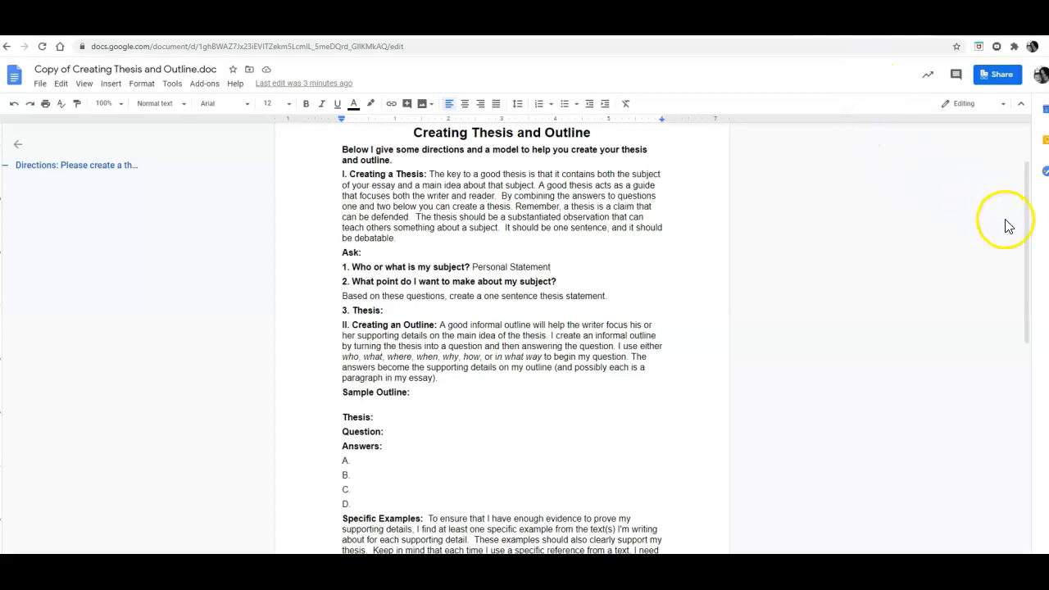
Step: Browse the My Drive folders in File > Move for the thesis copy, then cancel without moving it
scroll("up", 3)
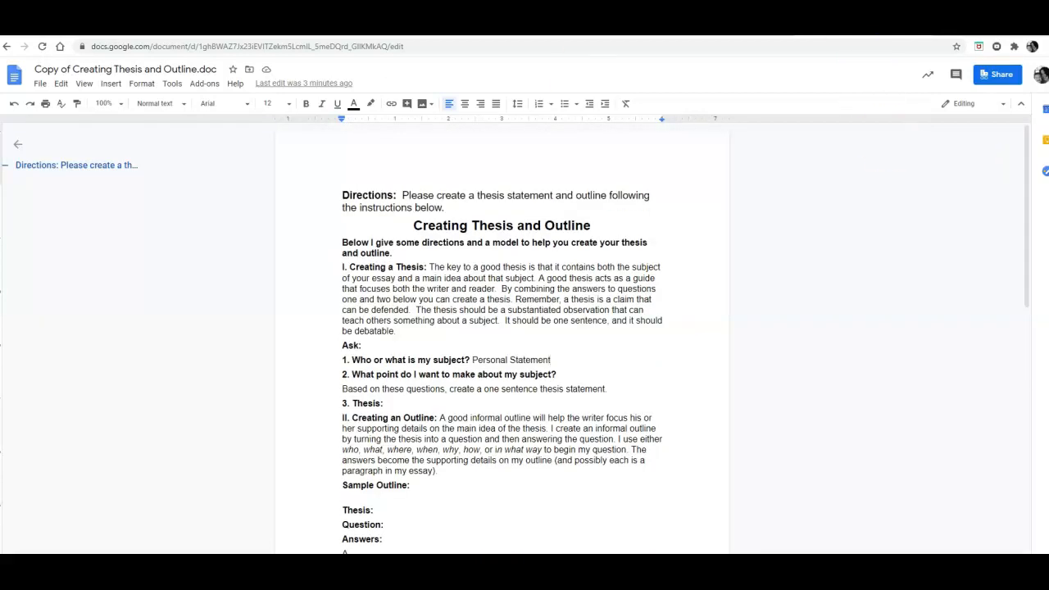
left_click(40, 84)
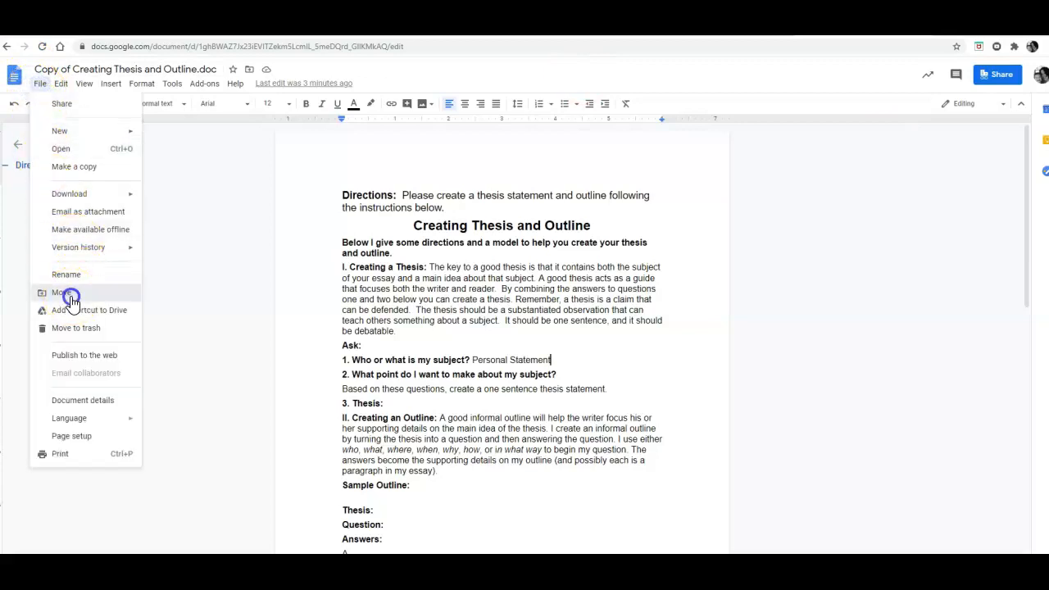
left_click(59, 292)
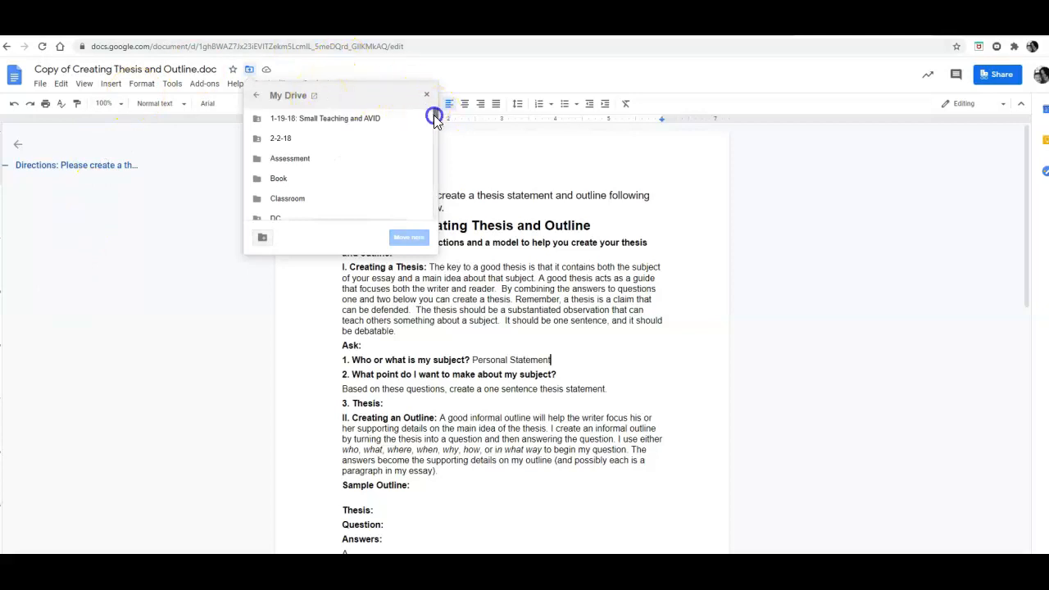
scroll("down", 3)
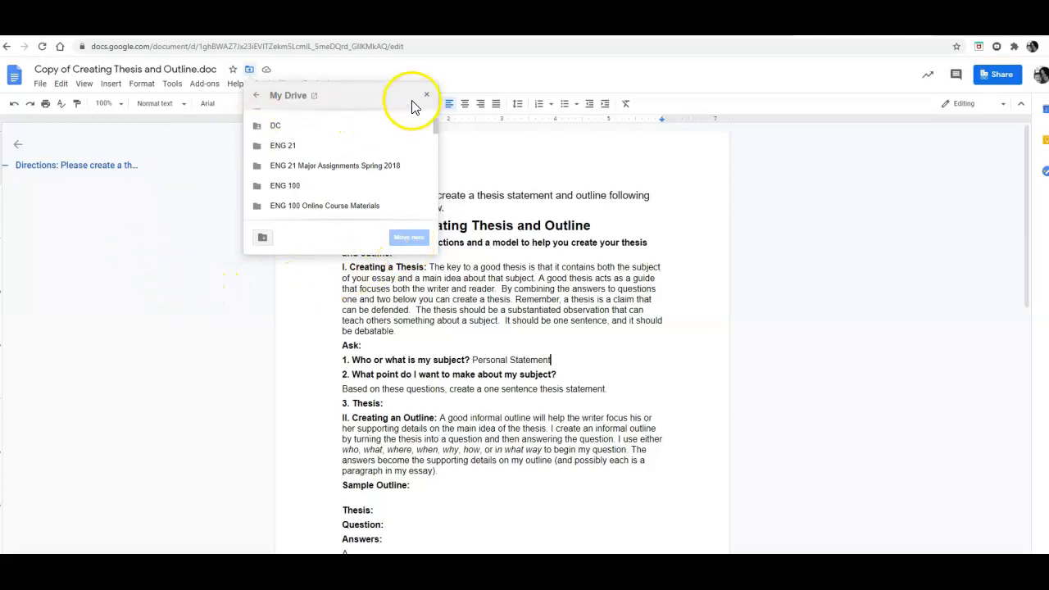
left_click(426, 95)
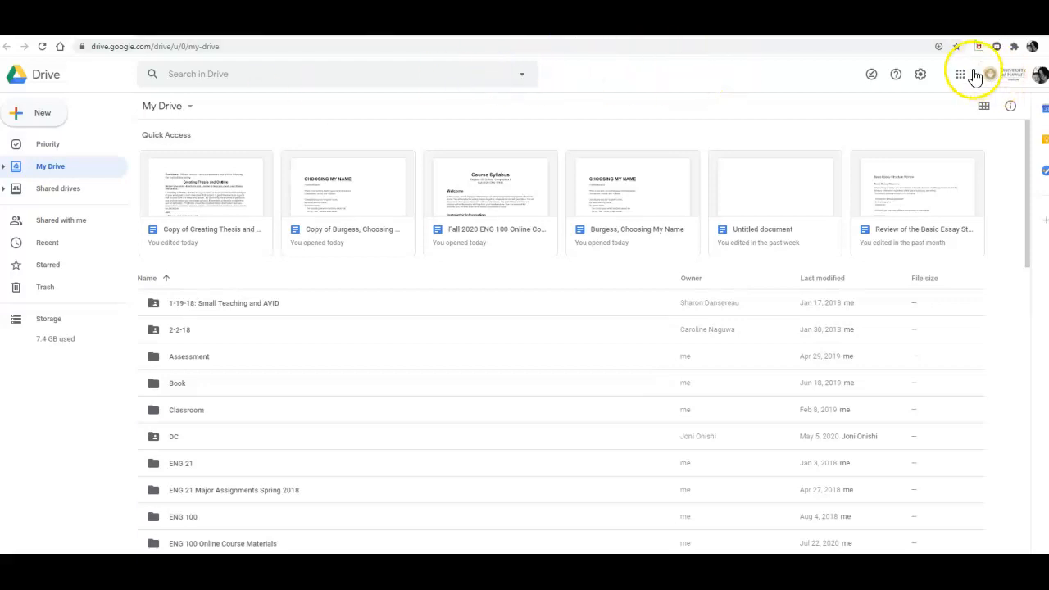
mouse_move(960, 74)
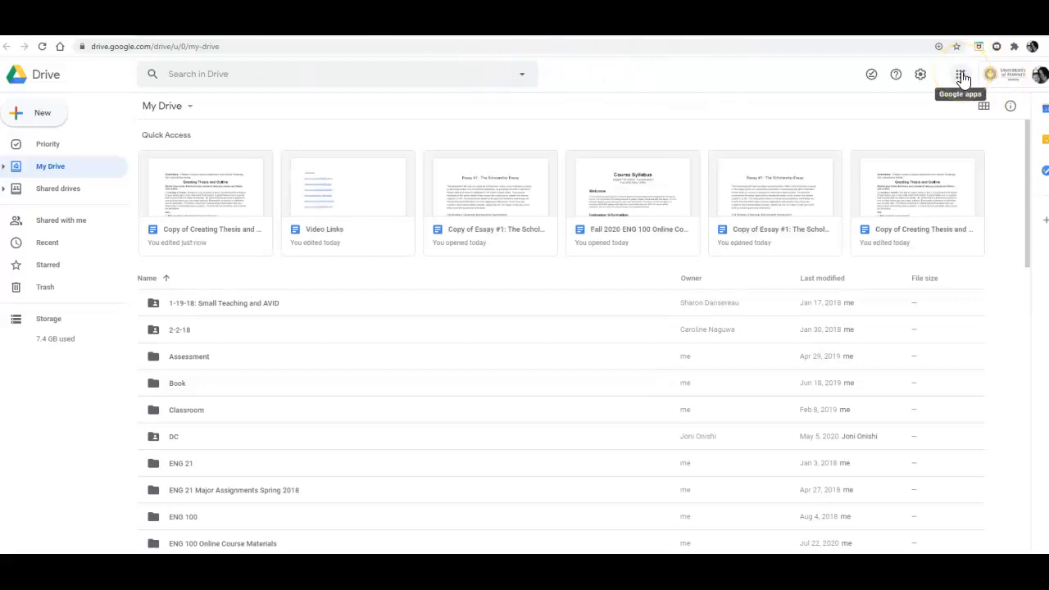
Step: Show the Google apps launcher grid (Gmail, Docs, Sheets, Slides) over My Drive
left_click(961, 73)
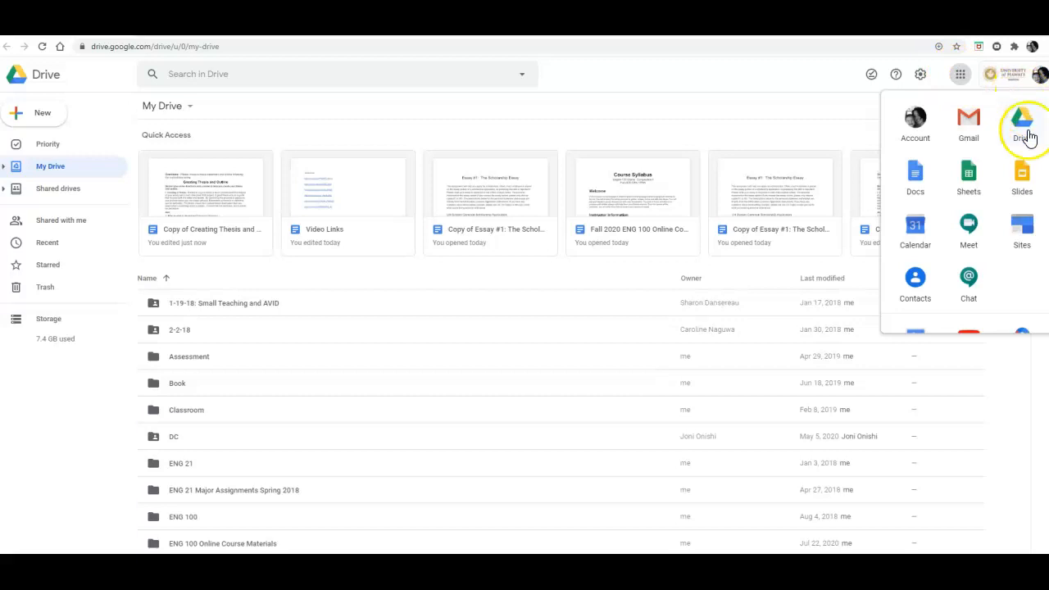
mouse_move(1010, 228)
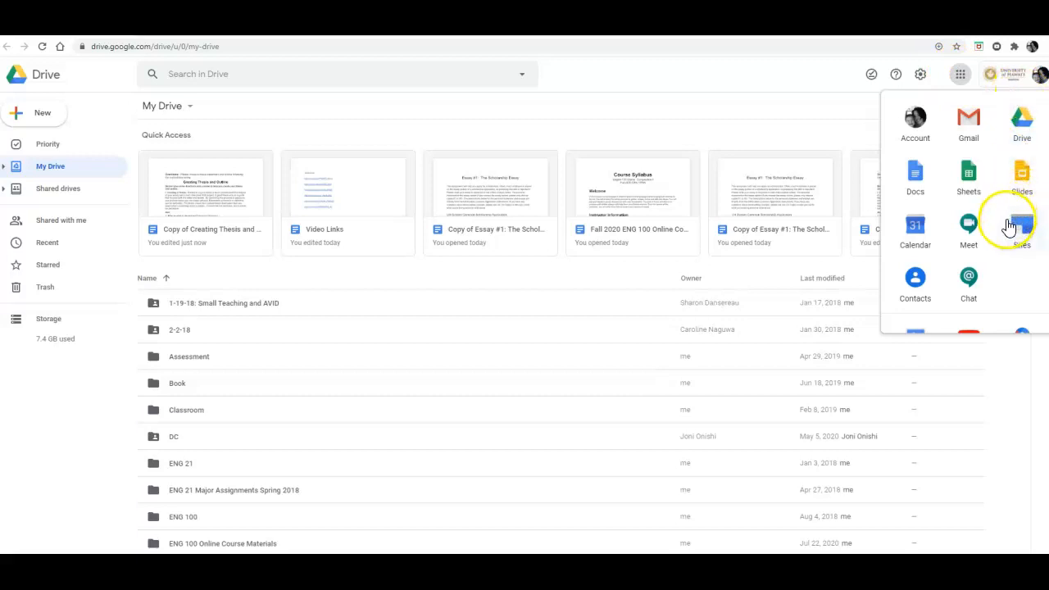
mouse_move(1011, 172)
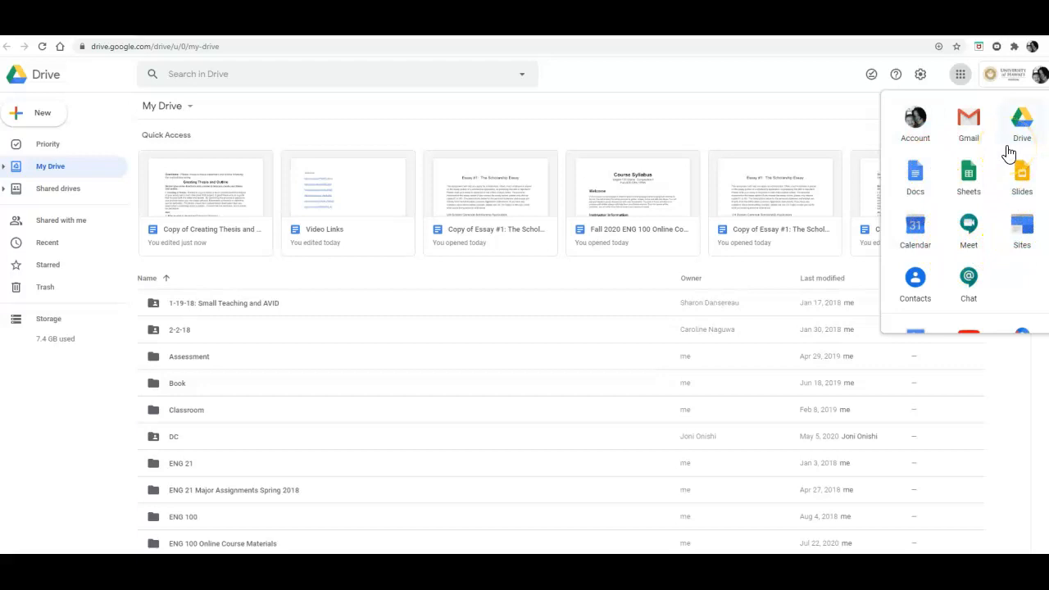
mouse_move(353, 84)
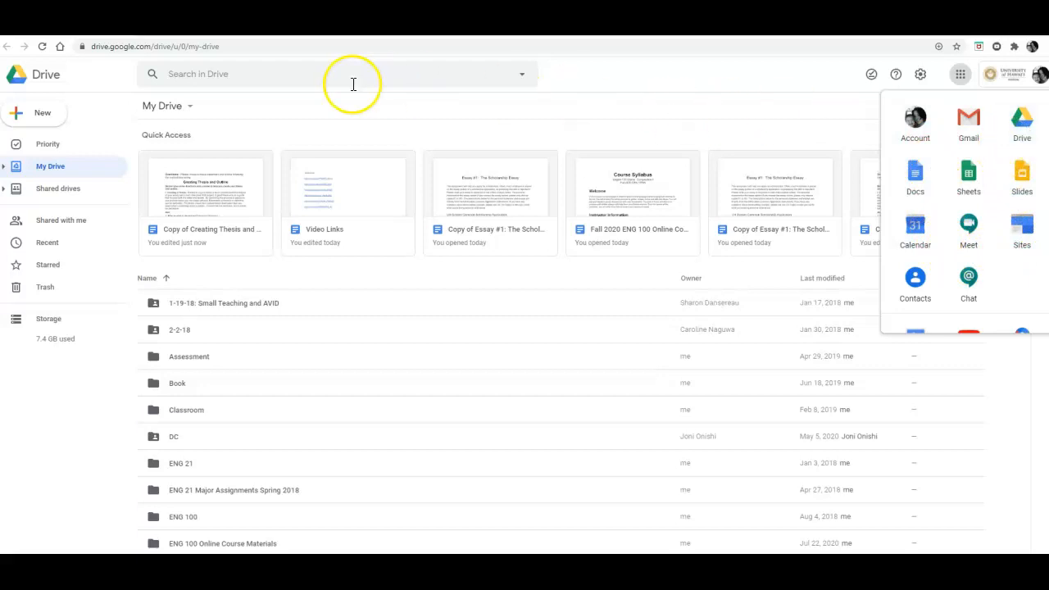
mouse_move(42, 112)
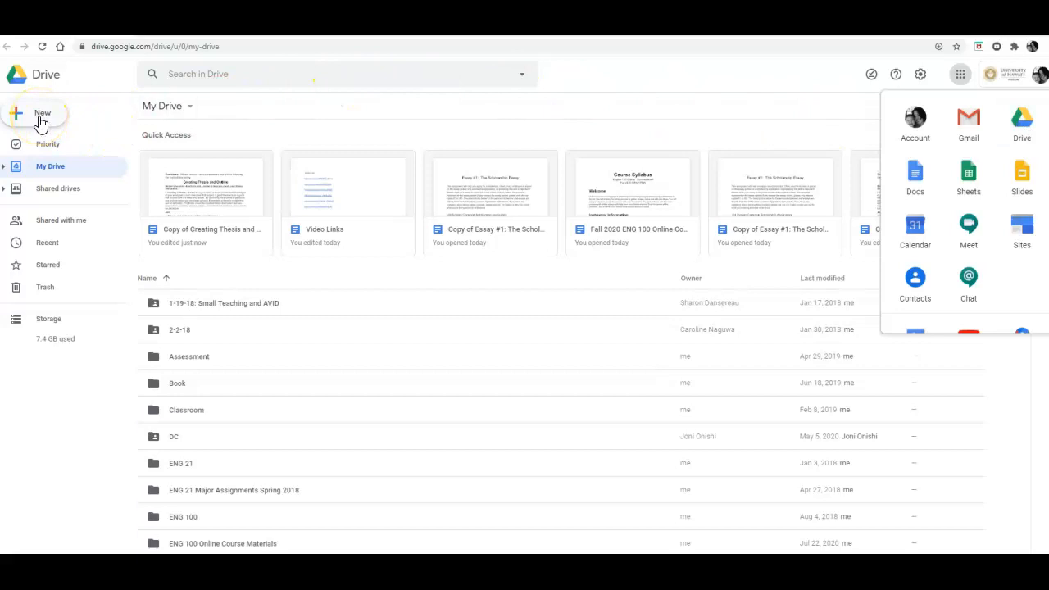
left_click(41, 115)
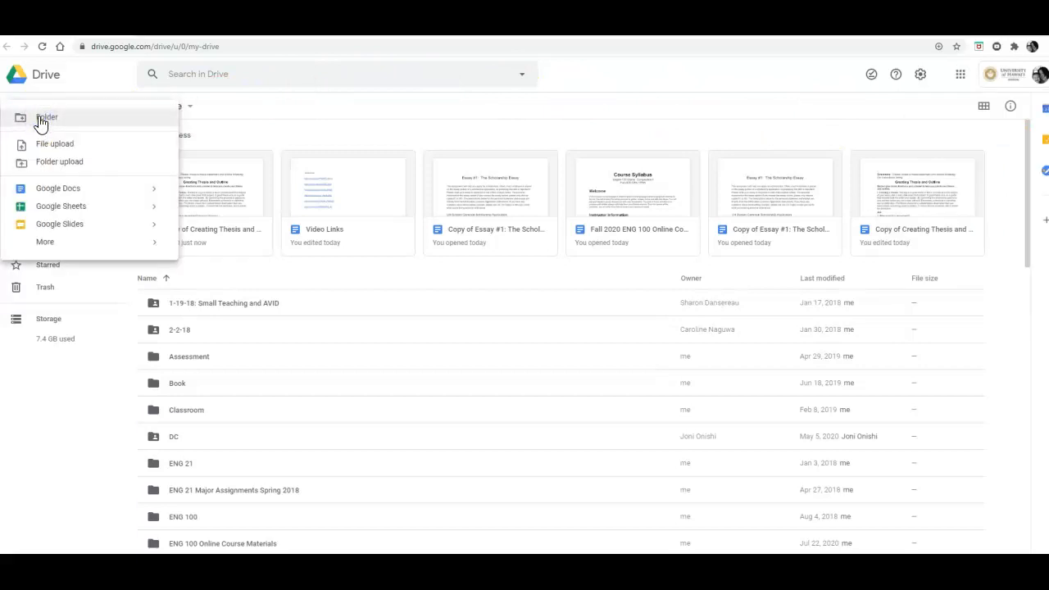
left_click(41, 113)
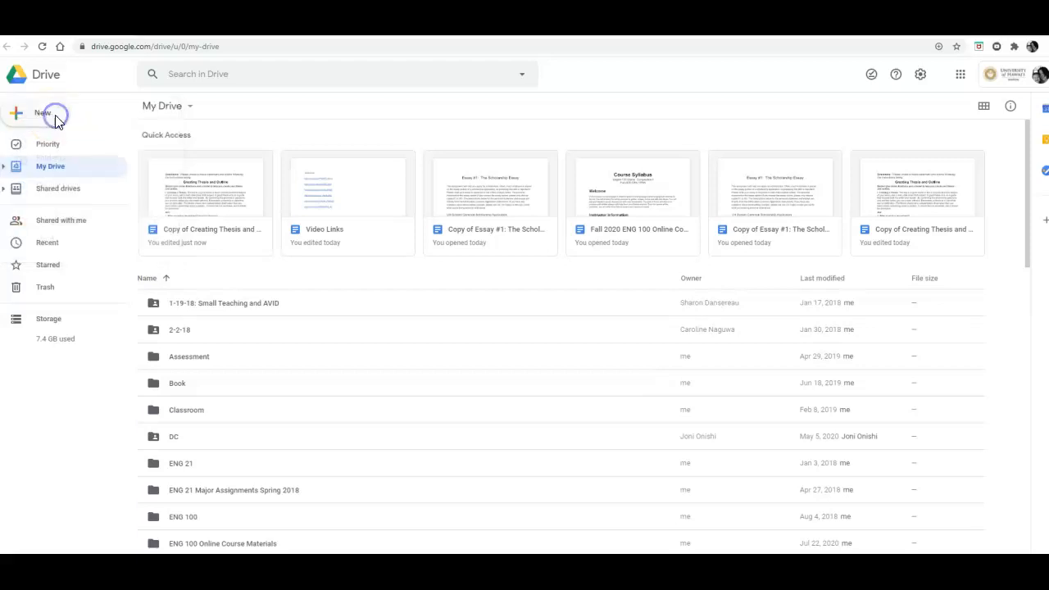
left_click(37, 113)
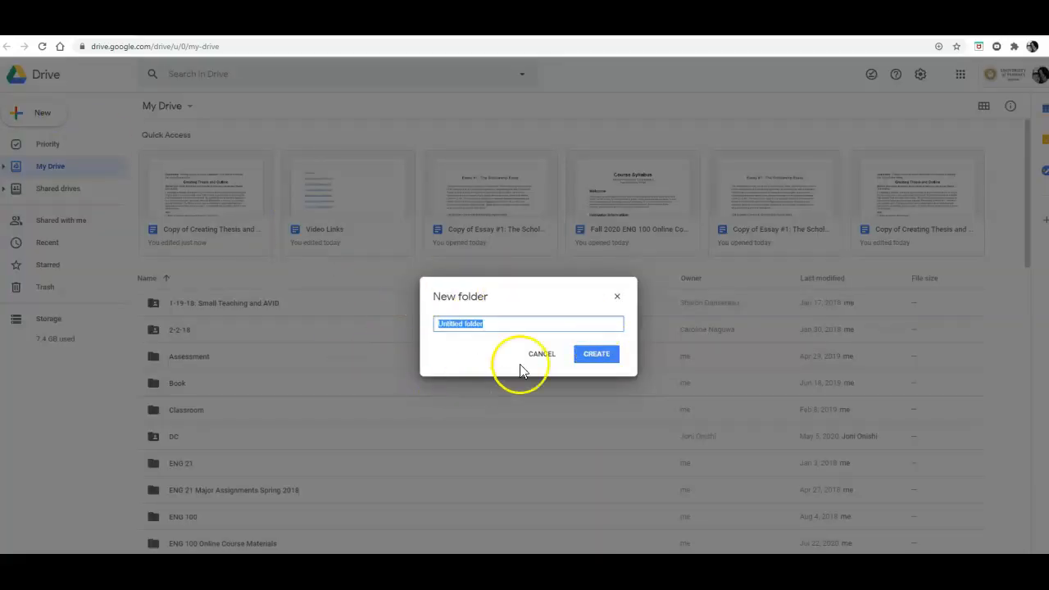
mouse_move(254, 340)
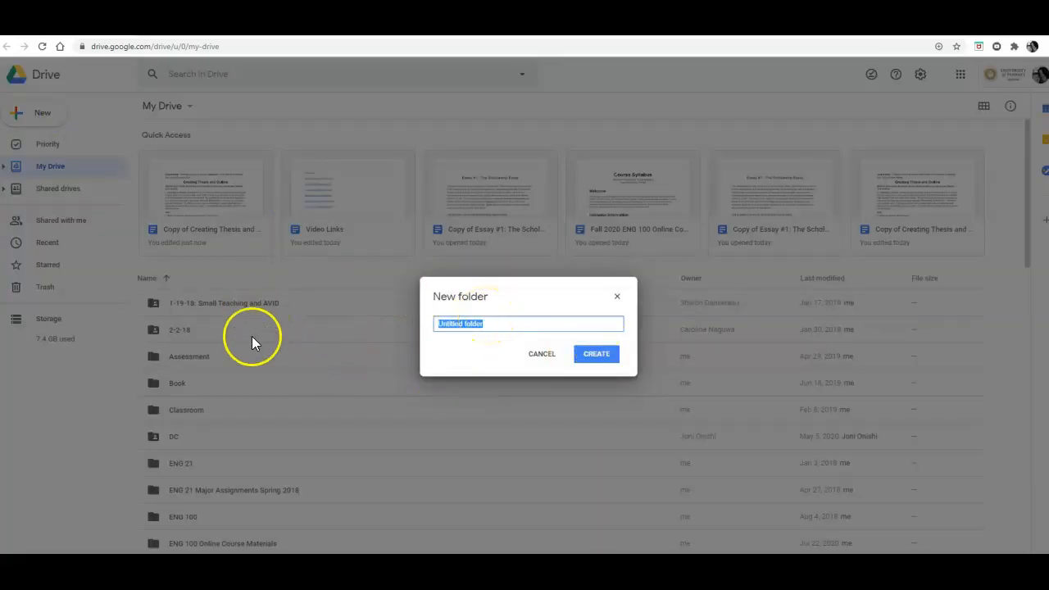
mouse_move(617, 296)
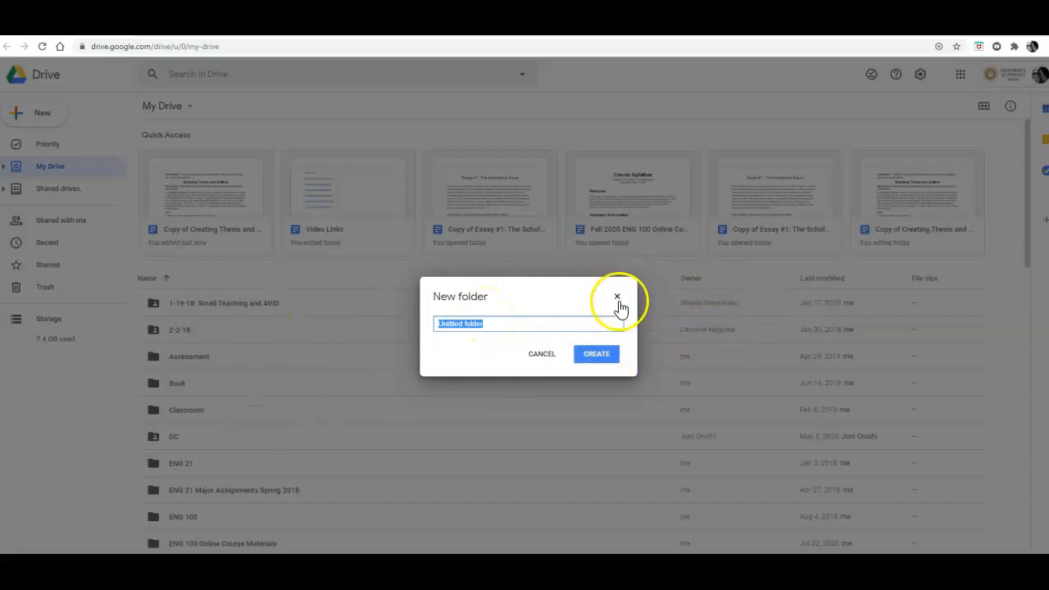
left_click(618, 296)
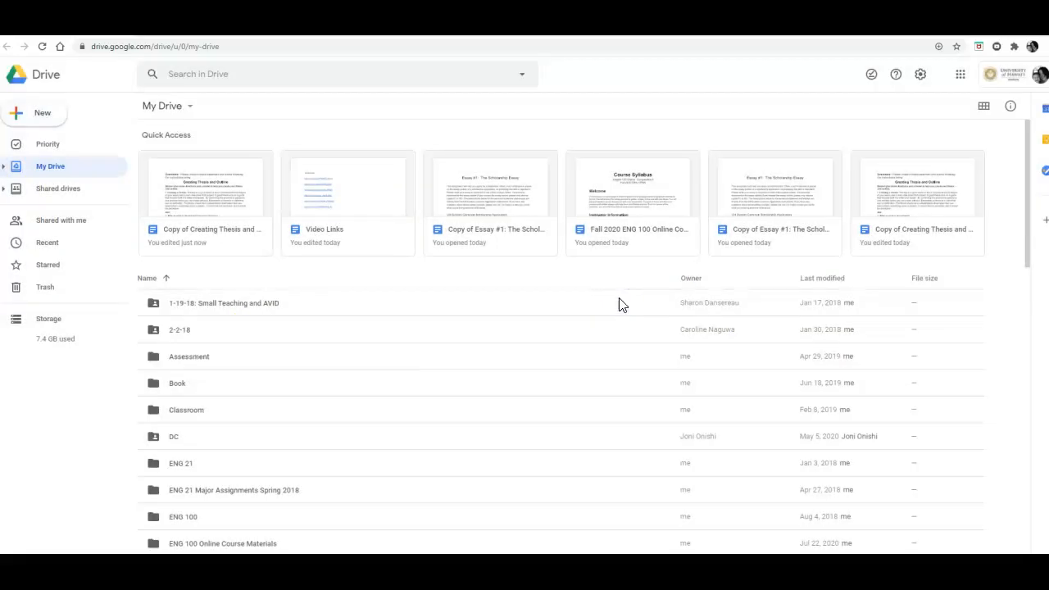